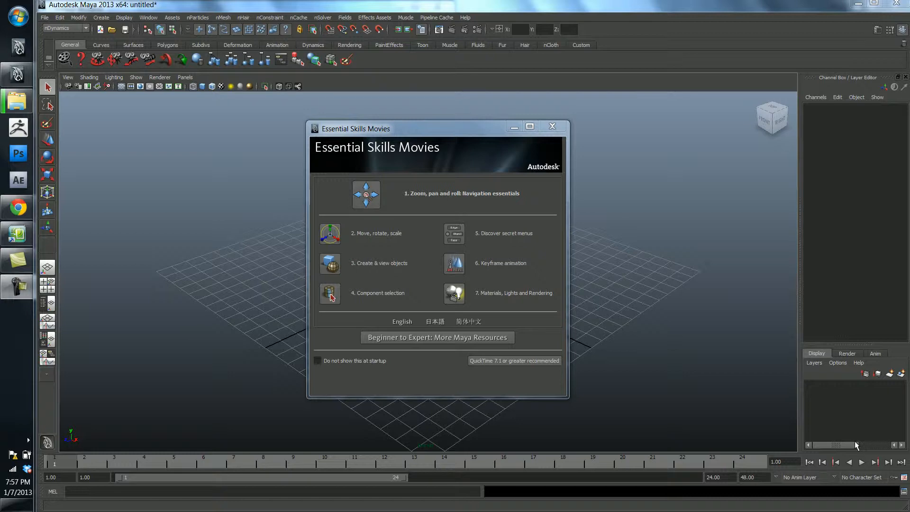
mouse_move(578, 215)
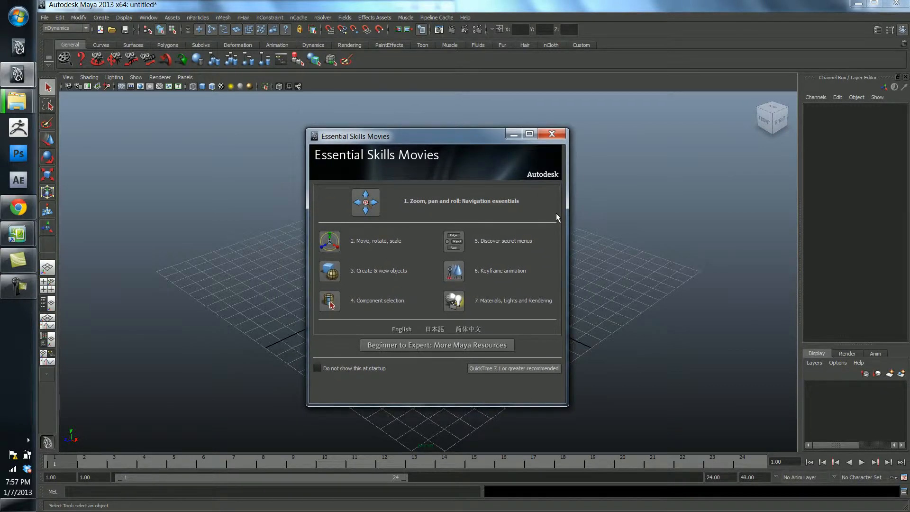
mouse_move(398, 252)
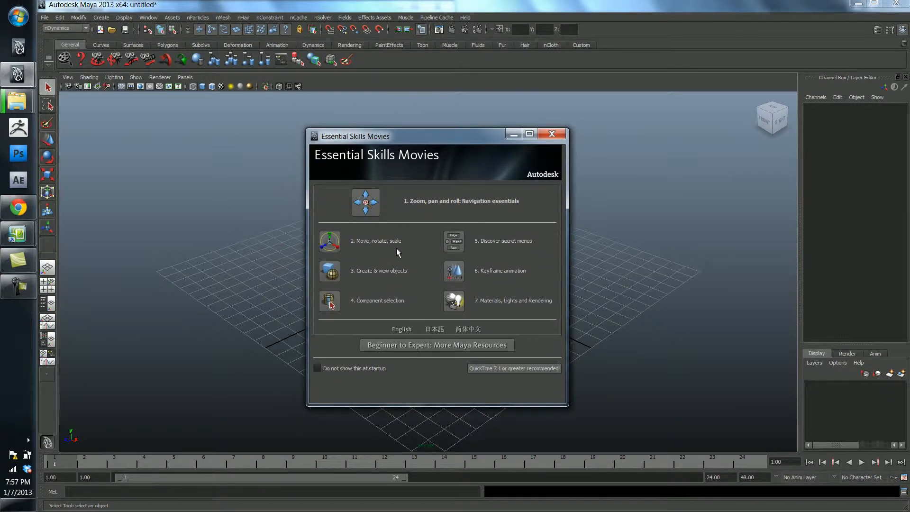
mouse_move(423, 324)
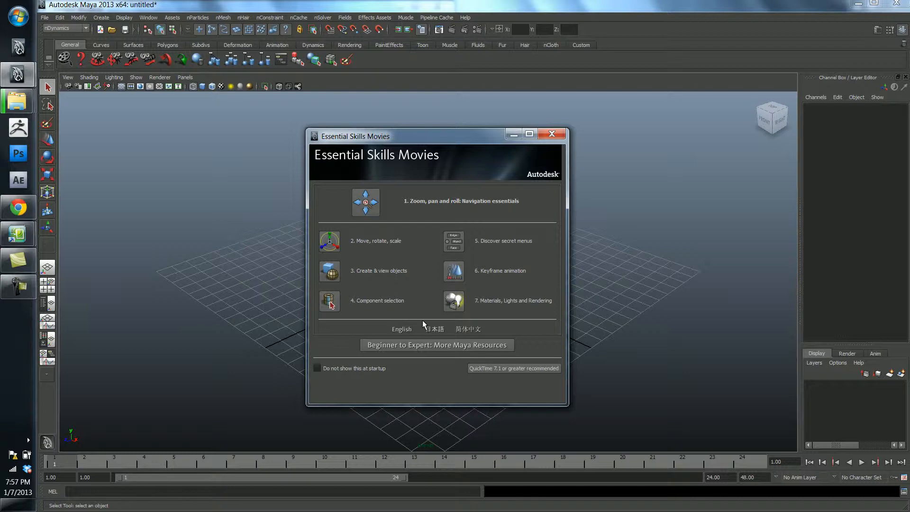
mouse_move(439, 325)
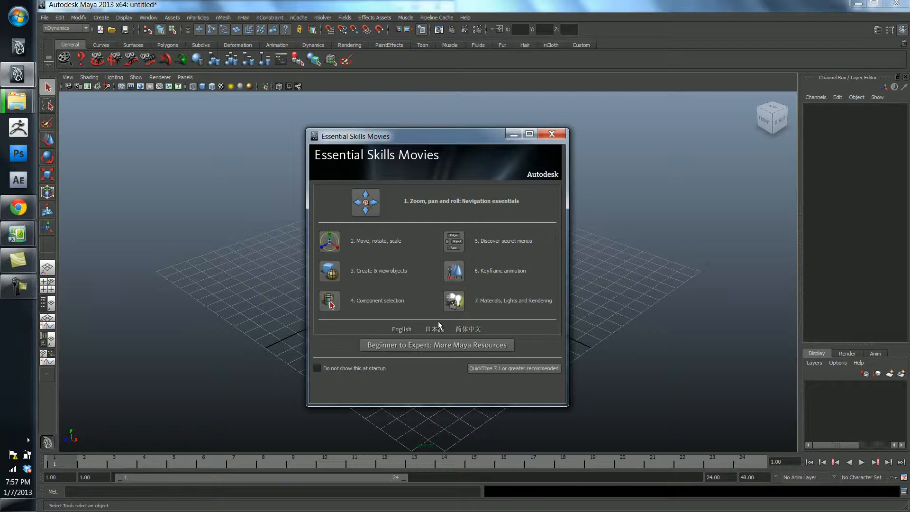
- Stop the Essential Skills Movies window from showing at startup
click(317, 368)
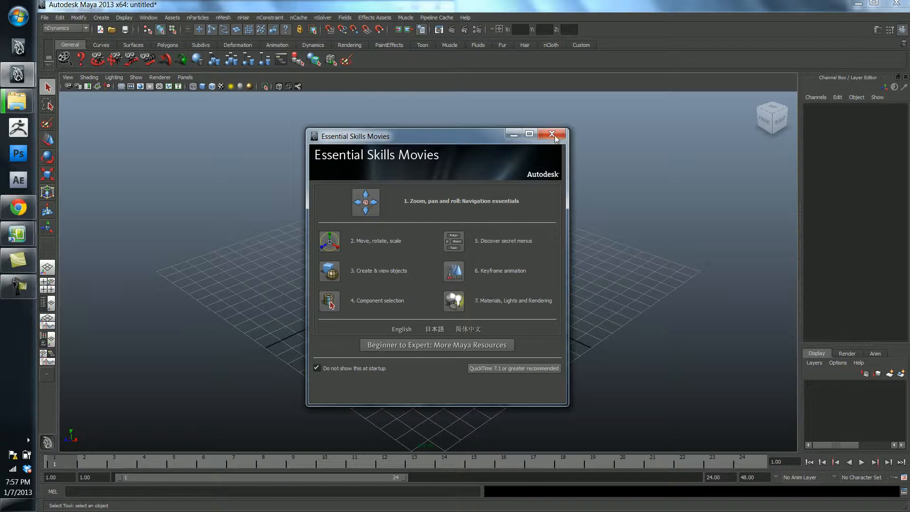
- Close the Essential Skills Movies window to reveal the empty grid scene
click(552, 134)
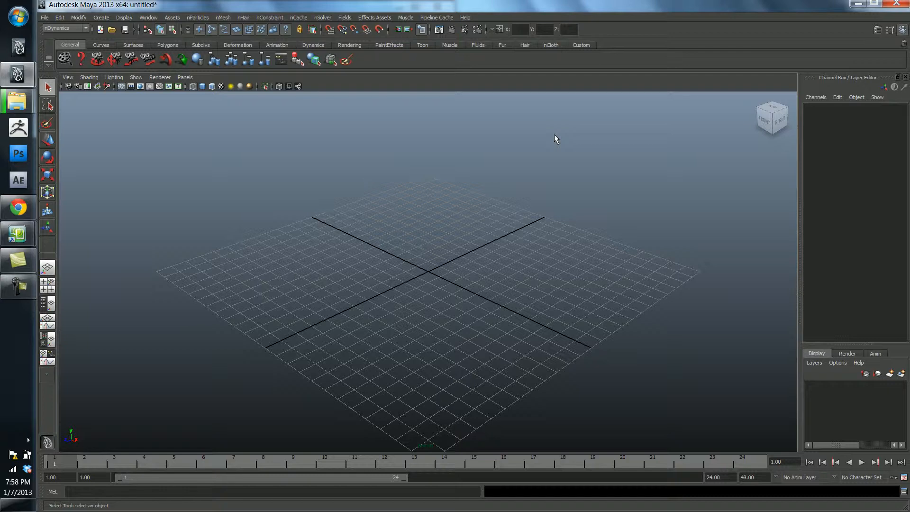
mouse_move(481, 262)
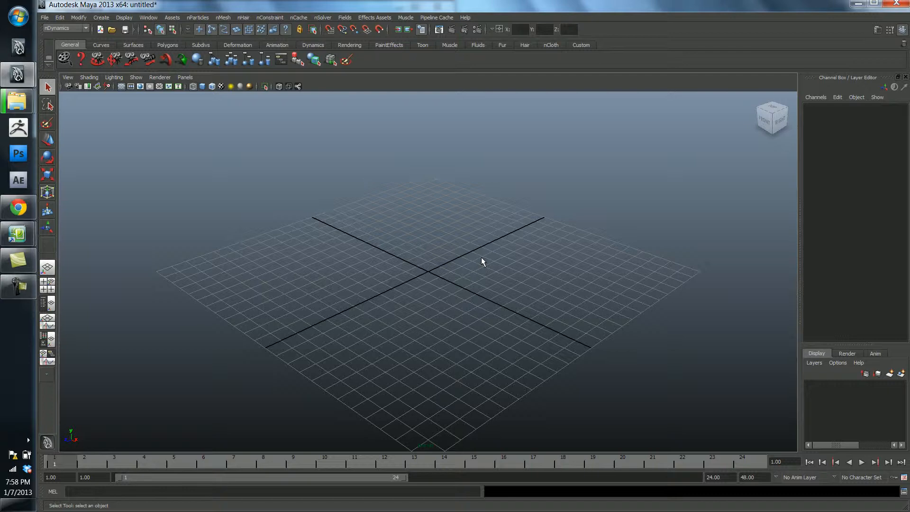
mouse_move(475, 271)
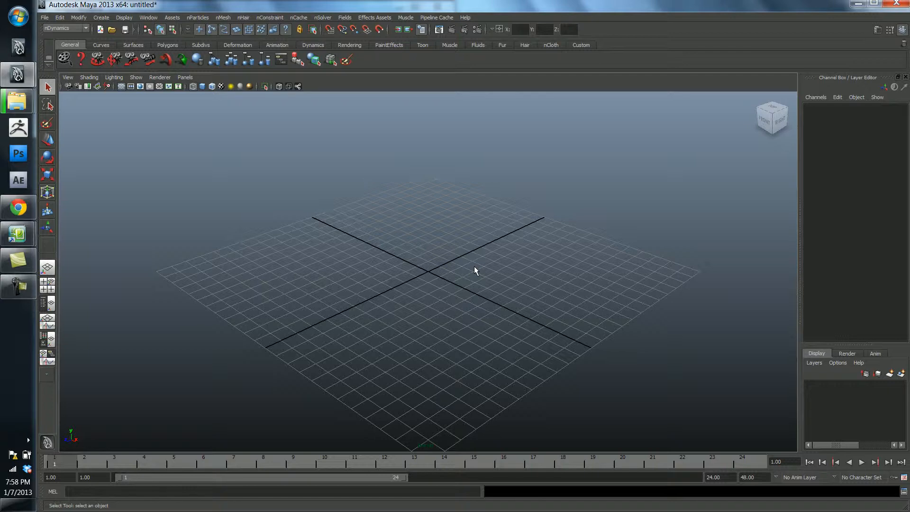
mouse_move(377, 266)
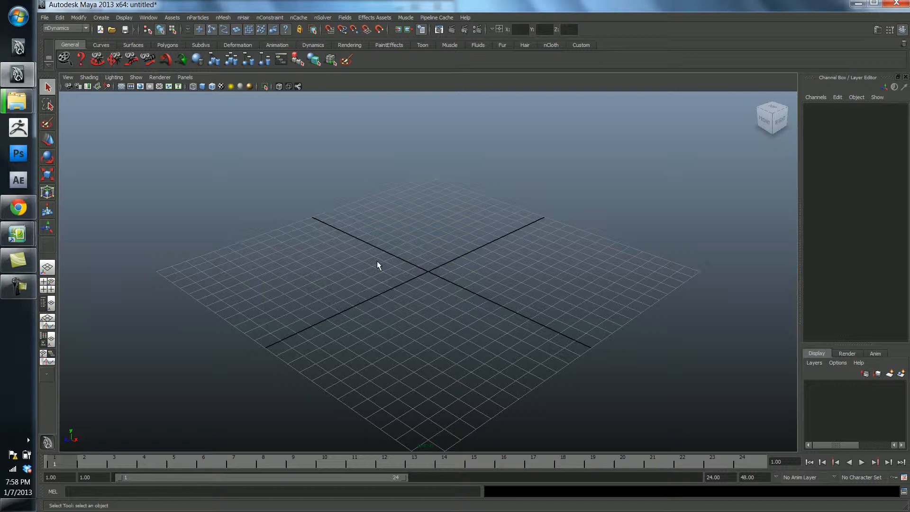
mouse_move(485, 264)
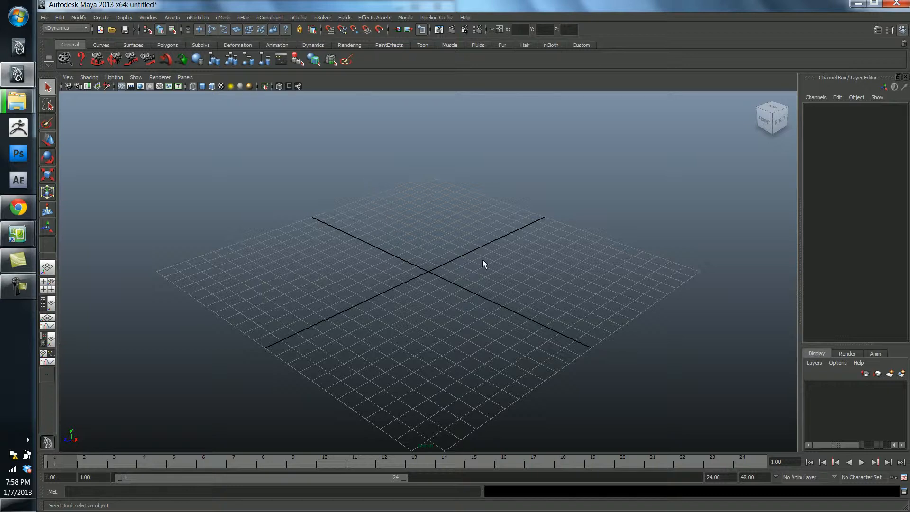
mouse_move(302, 319)
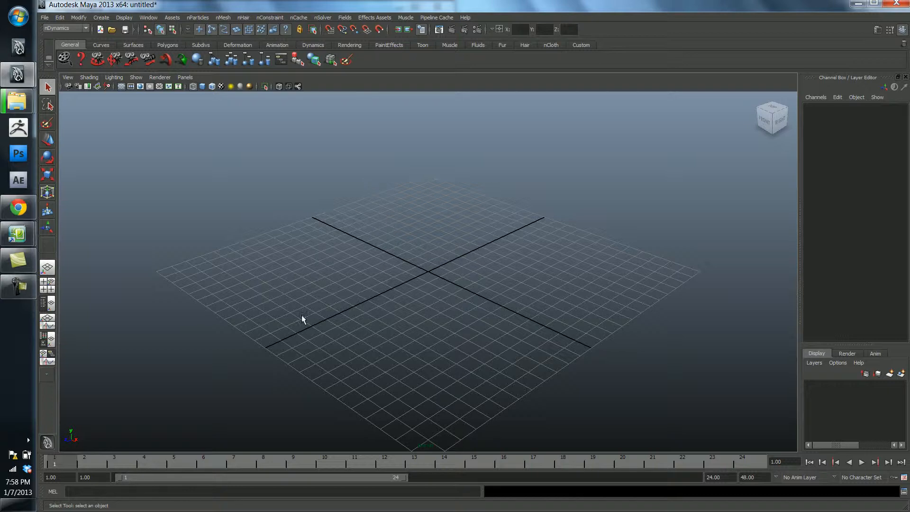
mouse_move(430, 274)
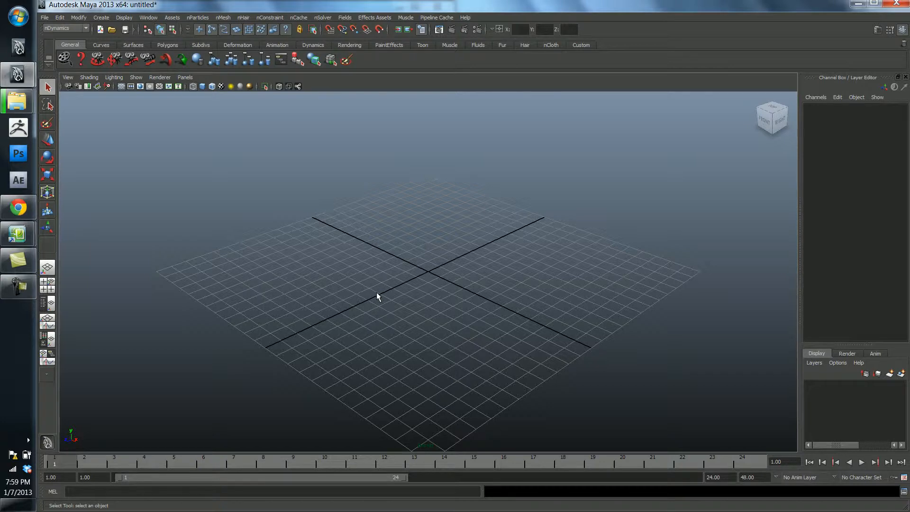
mouse_move(377, 269)
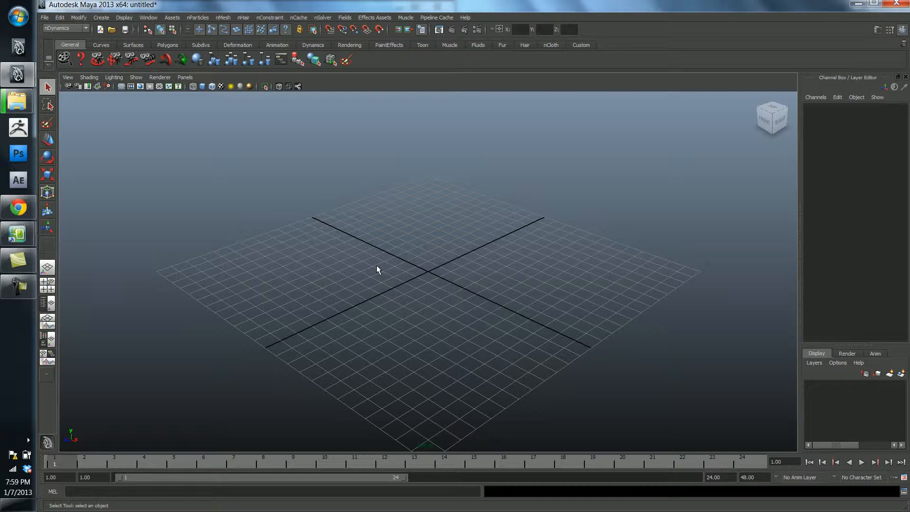
mouse_move(416, 275)
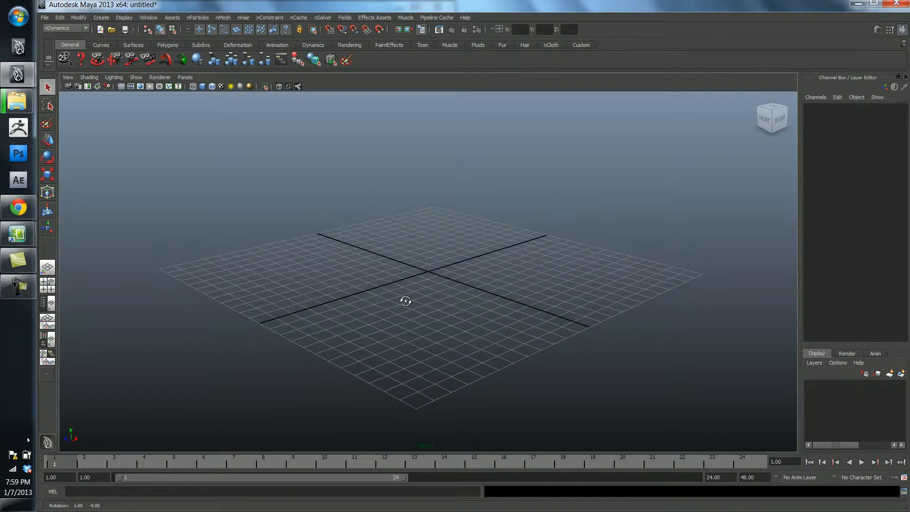
mouse_move(360, 187)
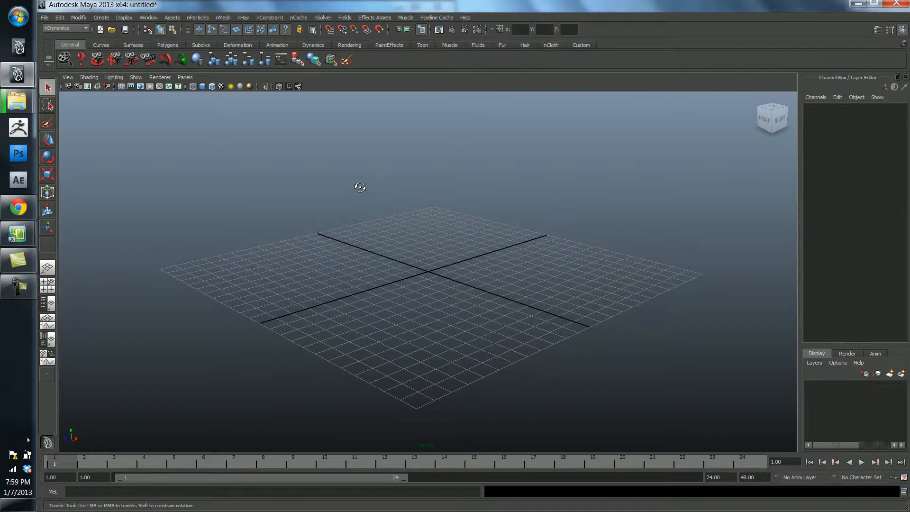
- Tumble the perspective camera around the empty grid to a new angle
drag(360, 187, 382, 195)
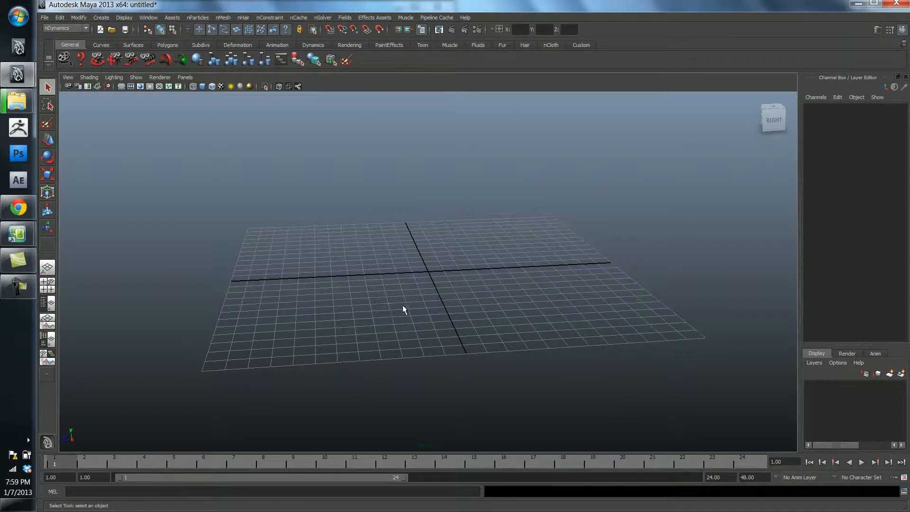
mouse_move(378, 280)
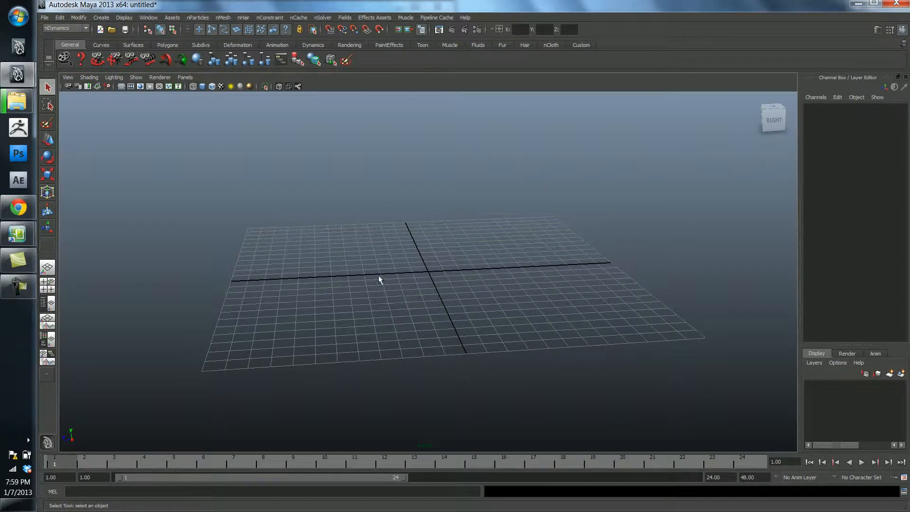
mouse_move(422, 293)
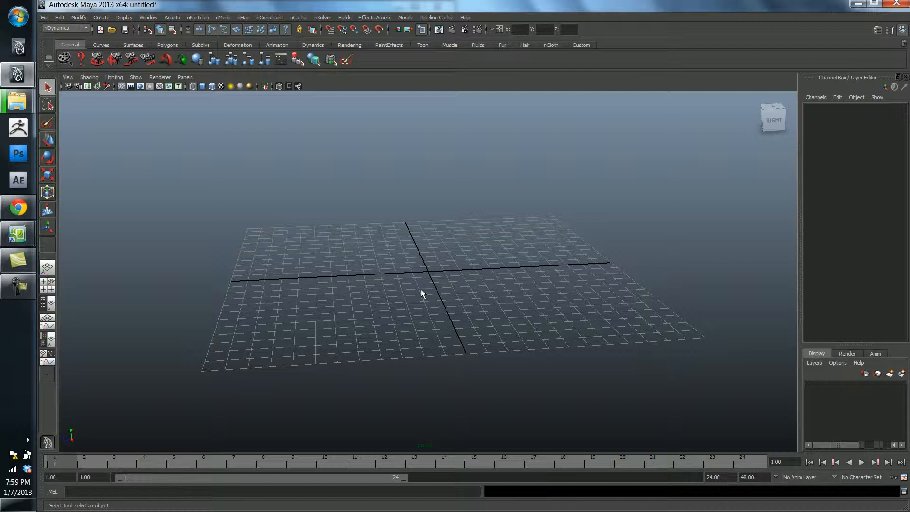
mouse_move(432, 288)
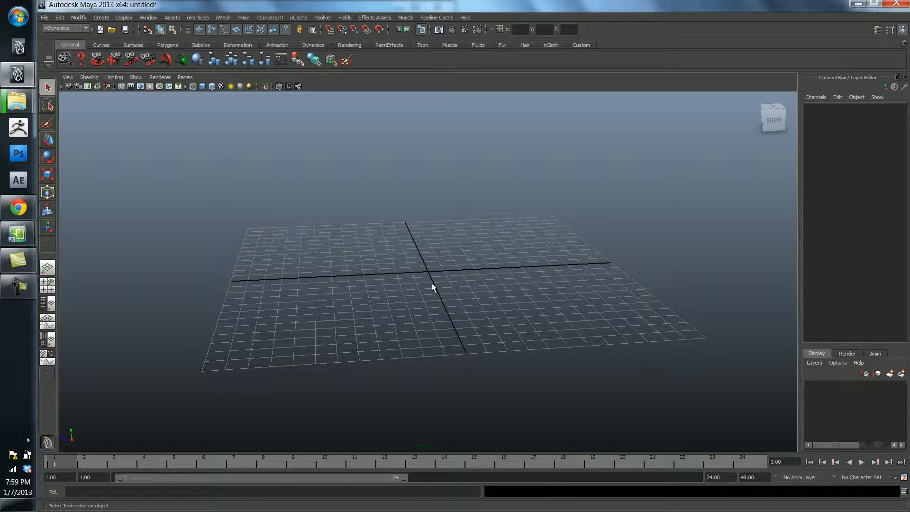
mouse_move(426, 288)
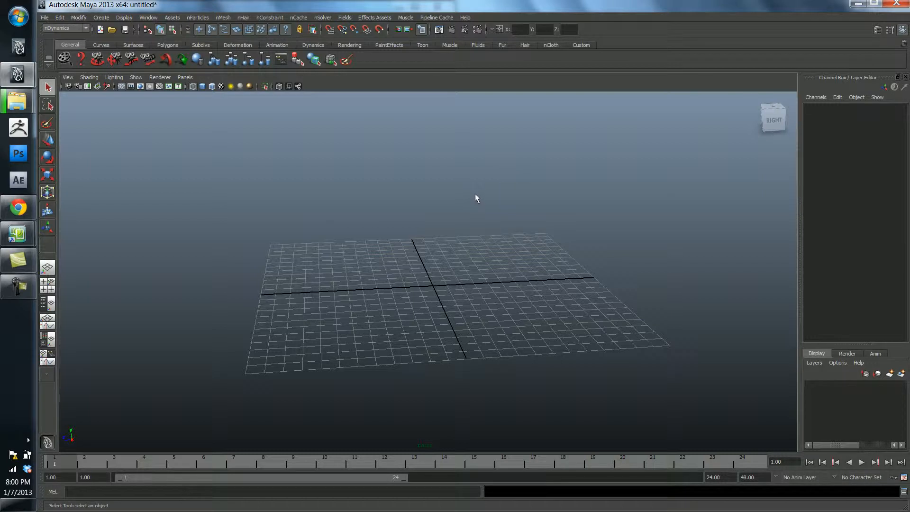
mouse_move(470, 196)
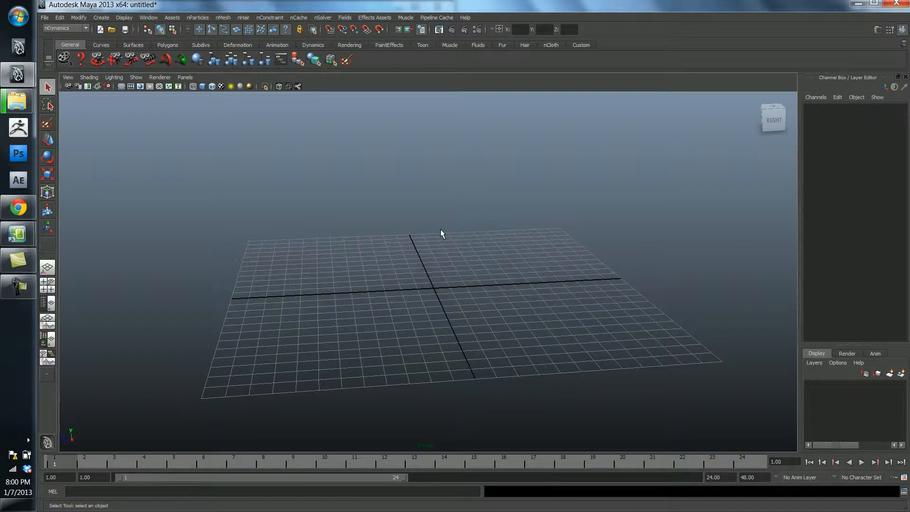
mouse_move(433, 294)
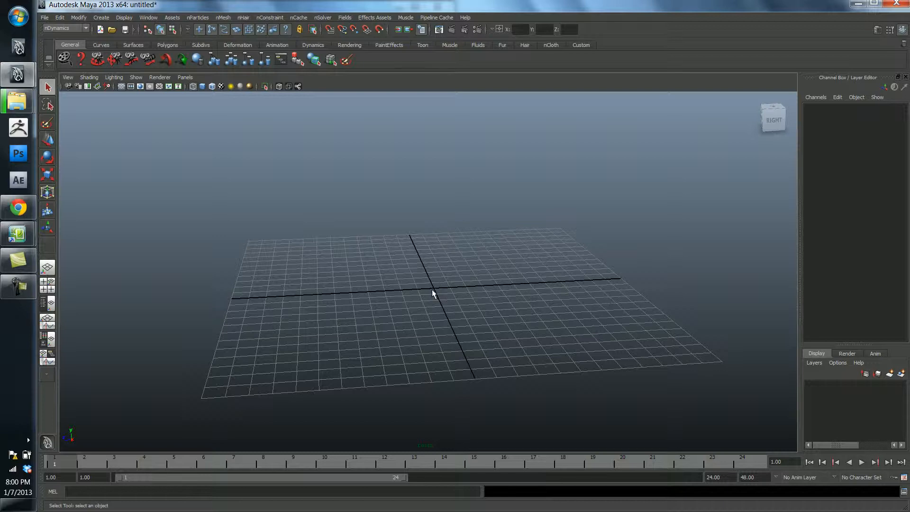
mouse_move(436, 290)
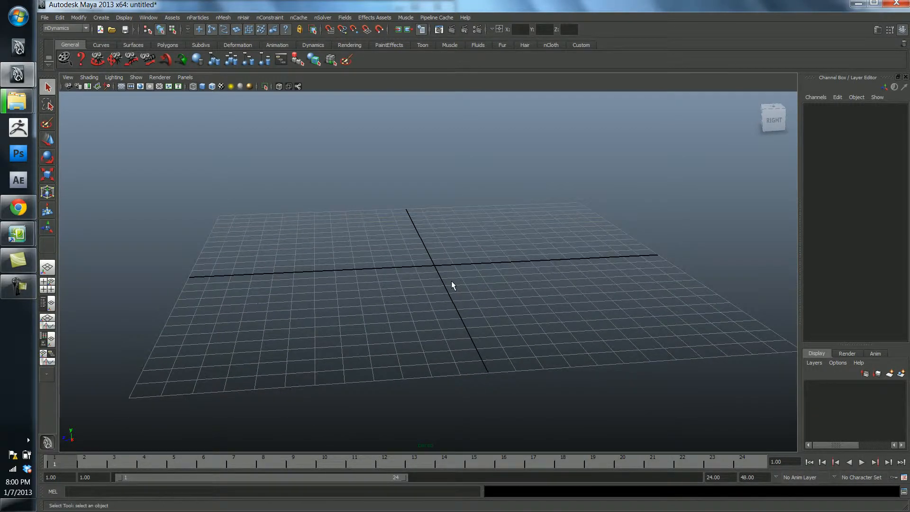
mouse_move(341, 282)
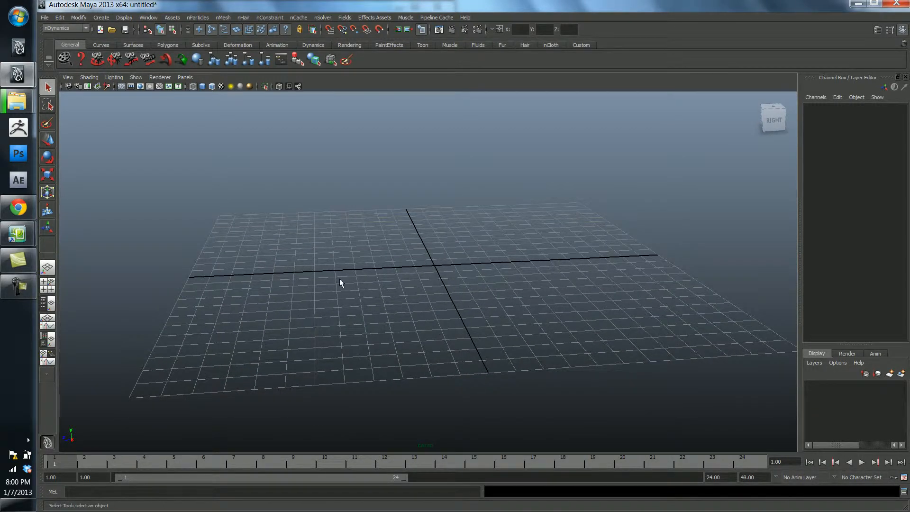
mouse_move(314, 243)
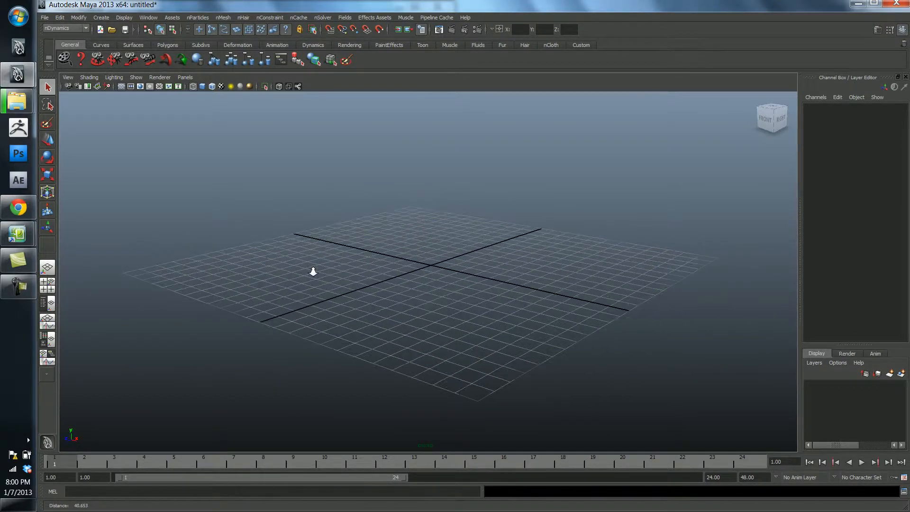
mouse_move(372, 305)
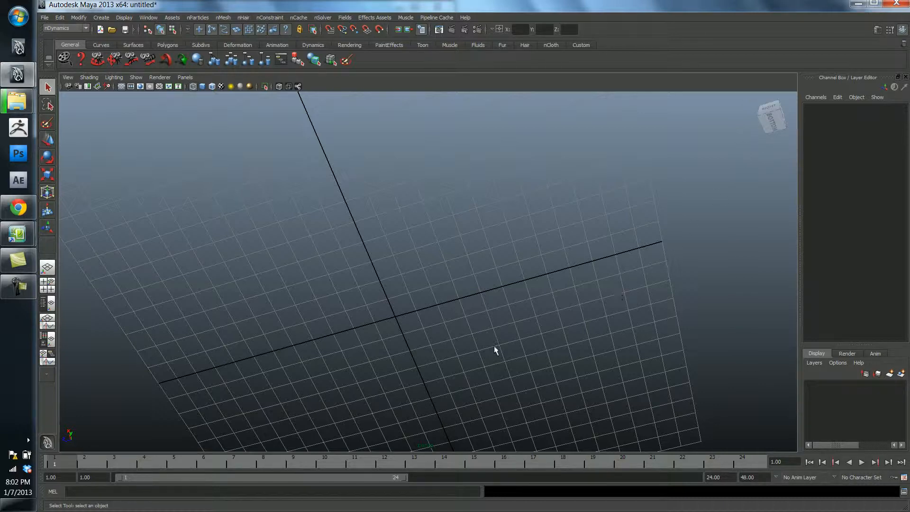
mouse_move(88, 439)
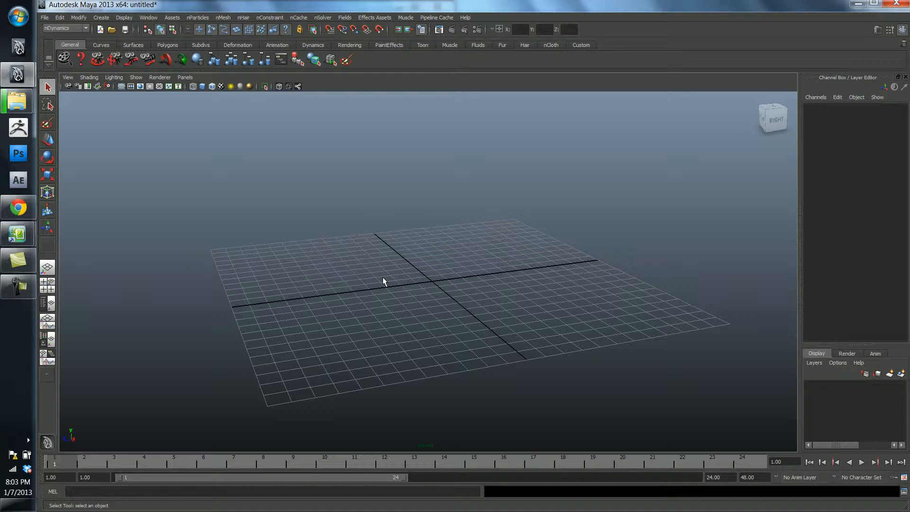
mouse_move(389, 287)
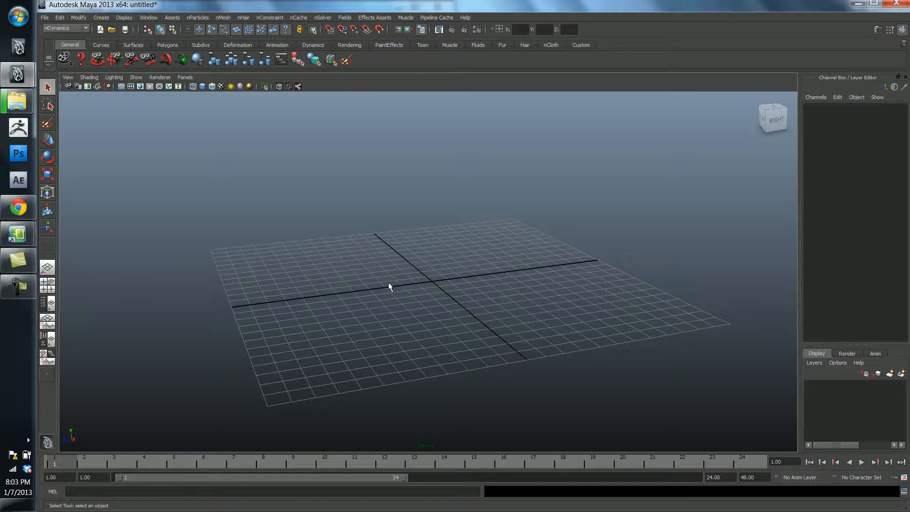
mouse_move(312, 193)
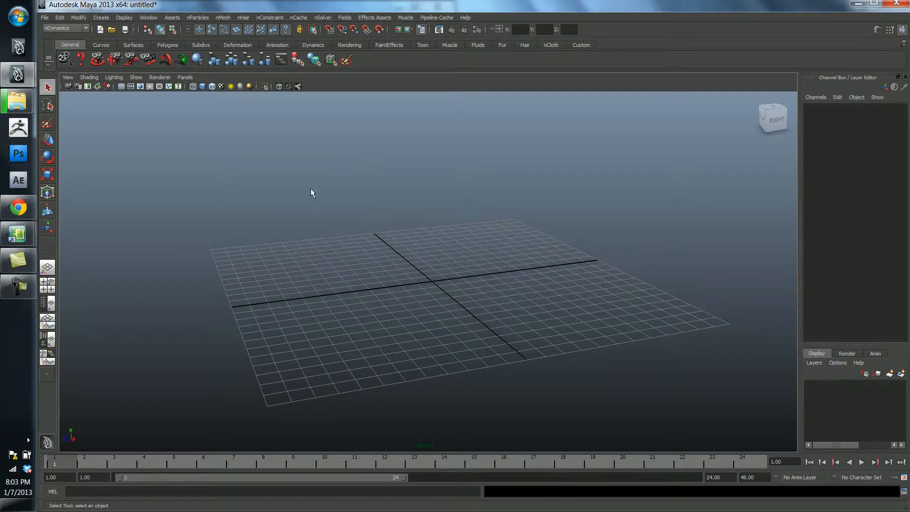
mouse_move(351, 306)
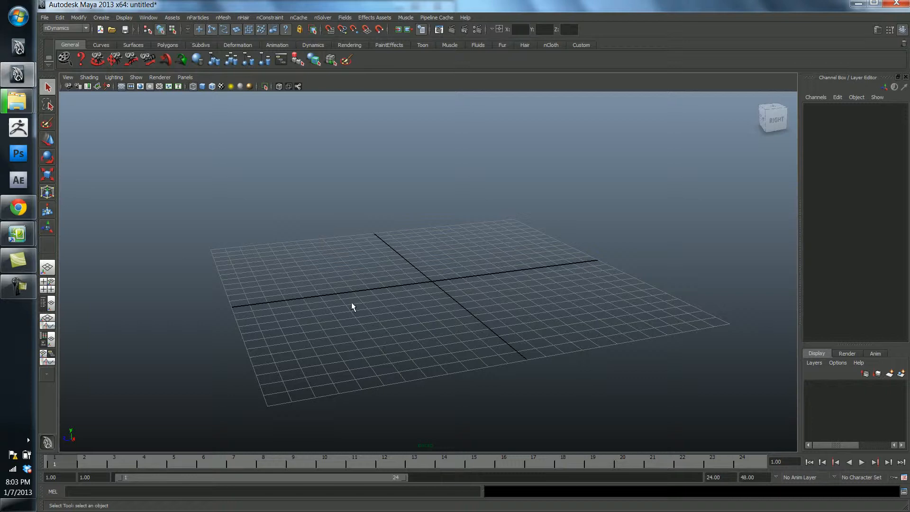
mouse_move(266, 191)
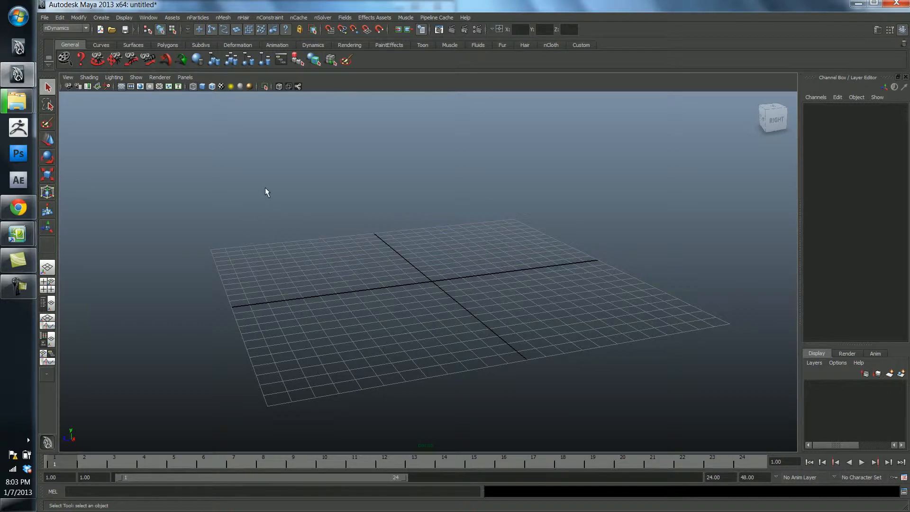
mouse_move(516, 264)
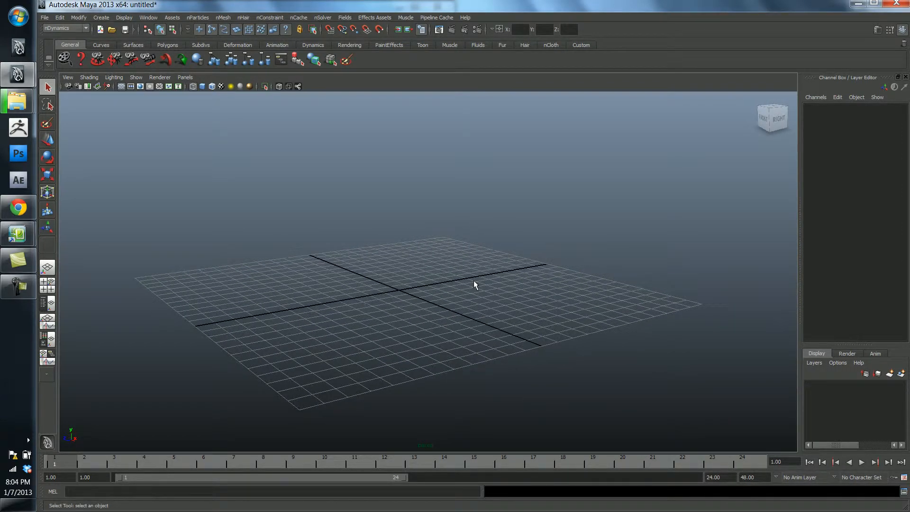
mouse_move(317, 86)
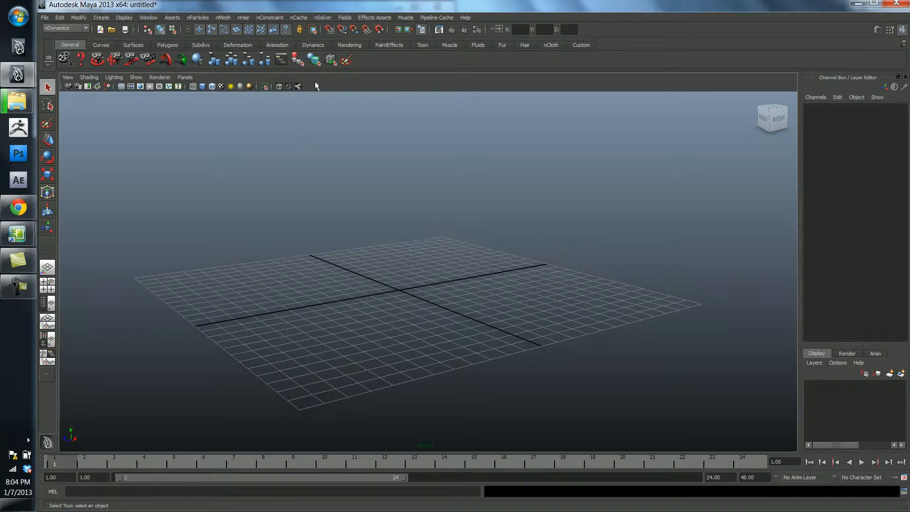
mouse_move(334, 139)
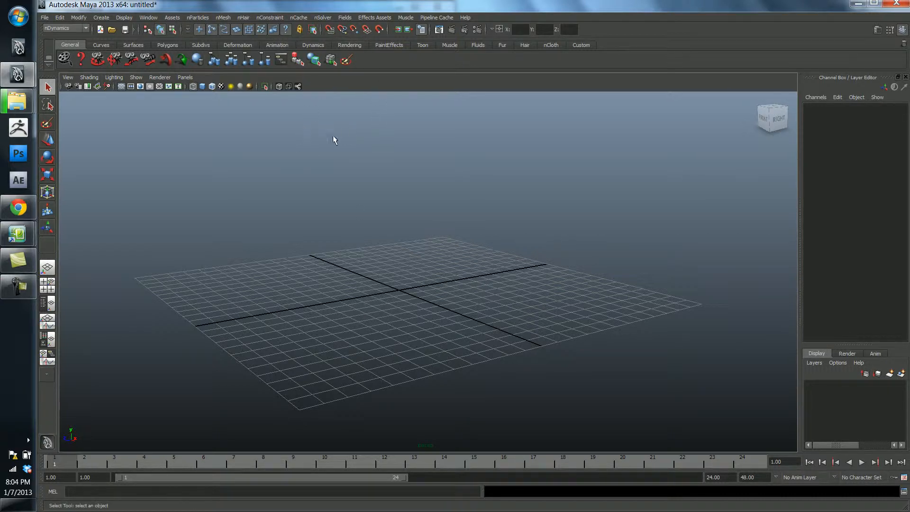
mouse_move(307, 151)
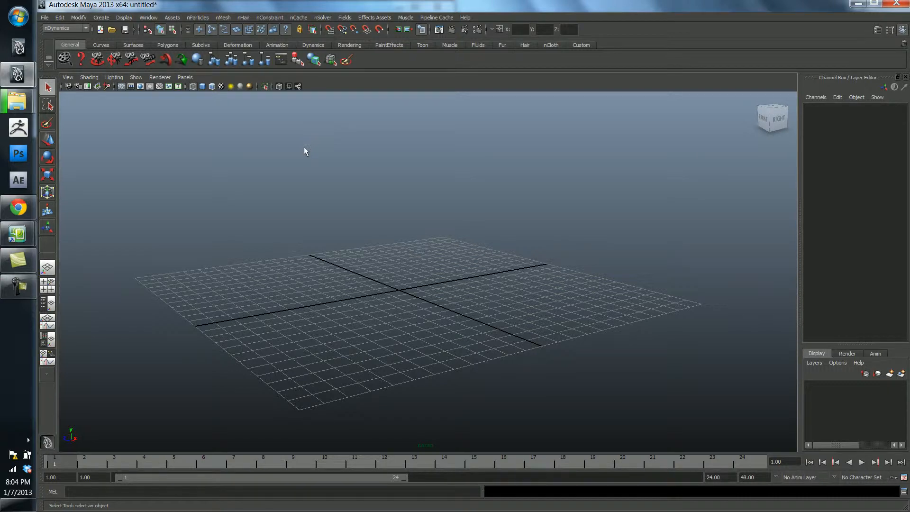
mouse_move(244, 17)
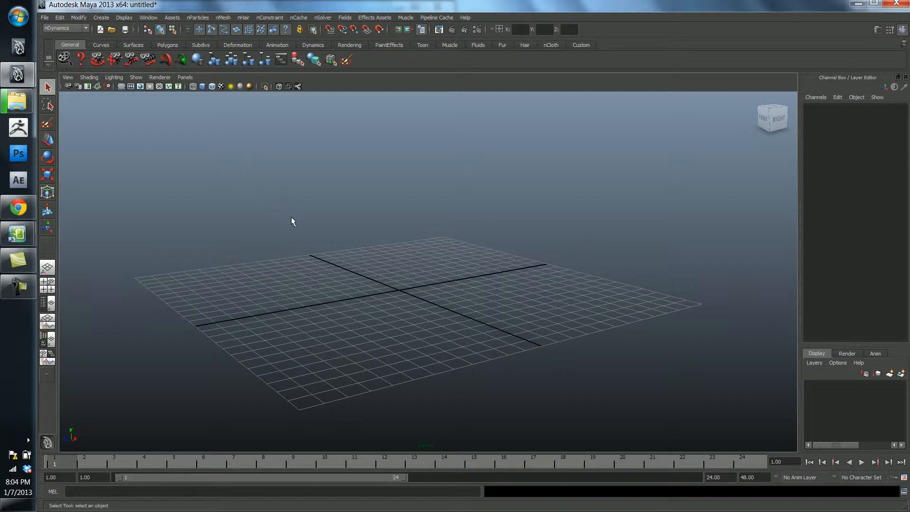
mouse_move(262, 187)
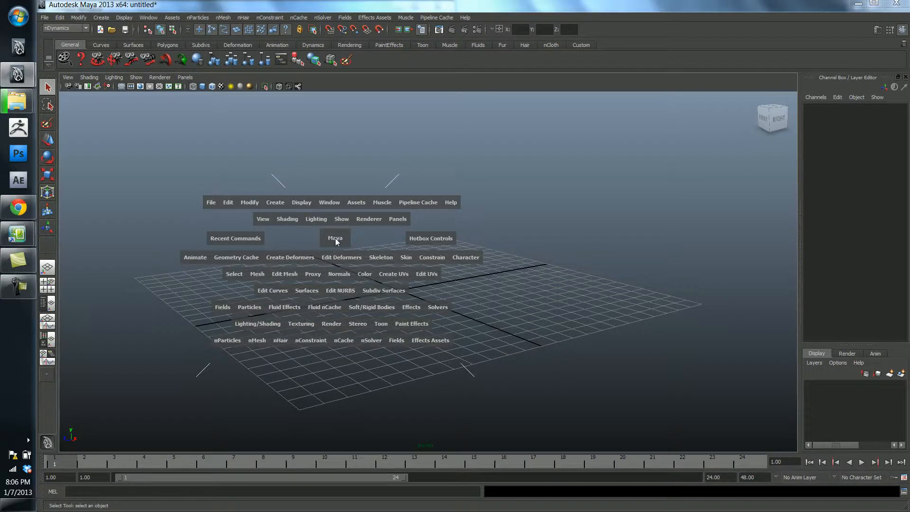
mouse_move(212, 201)
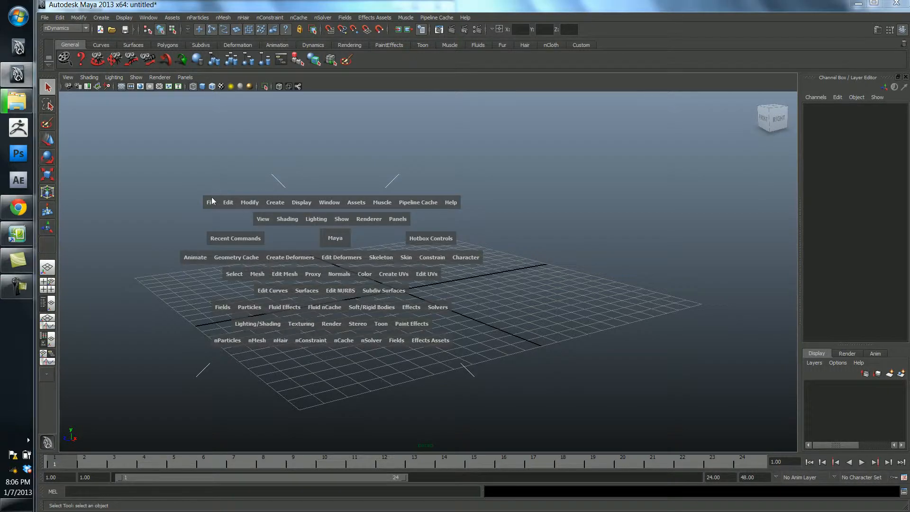
mouse_move(191, 205)
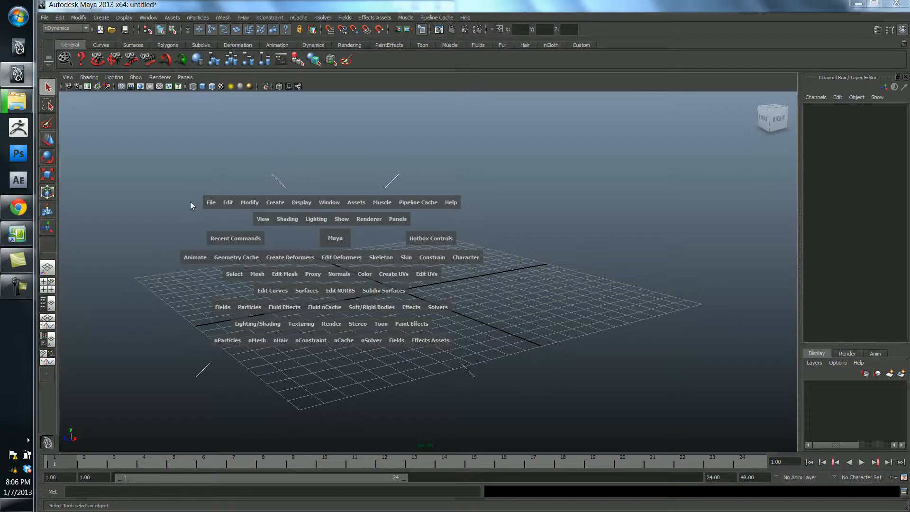
mouse_move(207, 208)
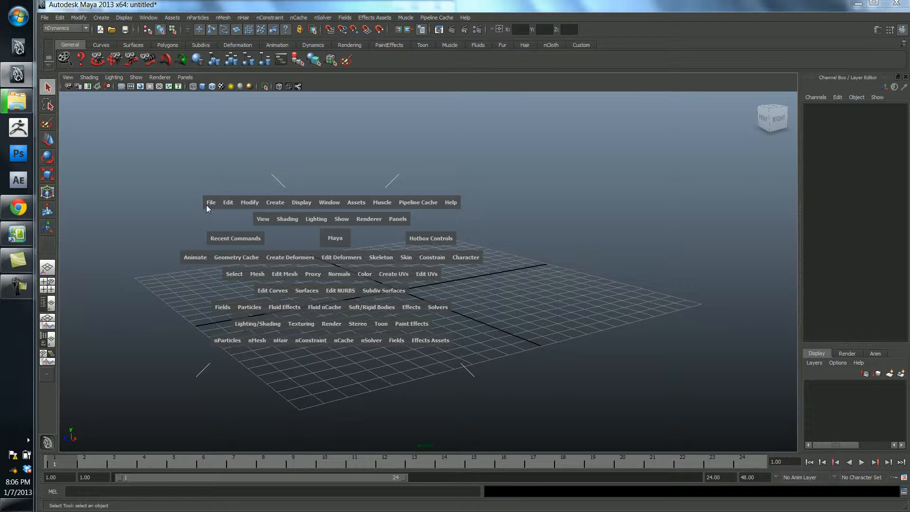
mouse_move(38, 20)
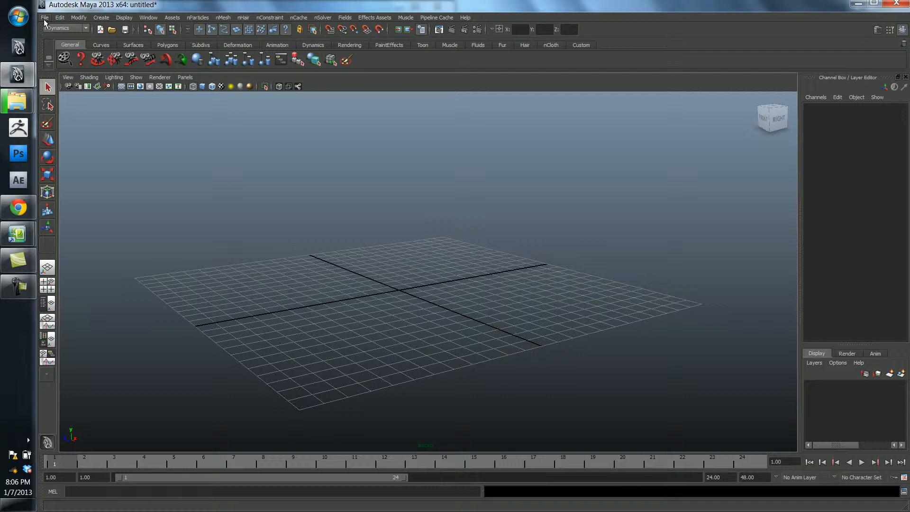
click(45, 17)
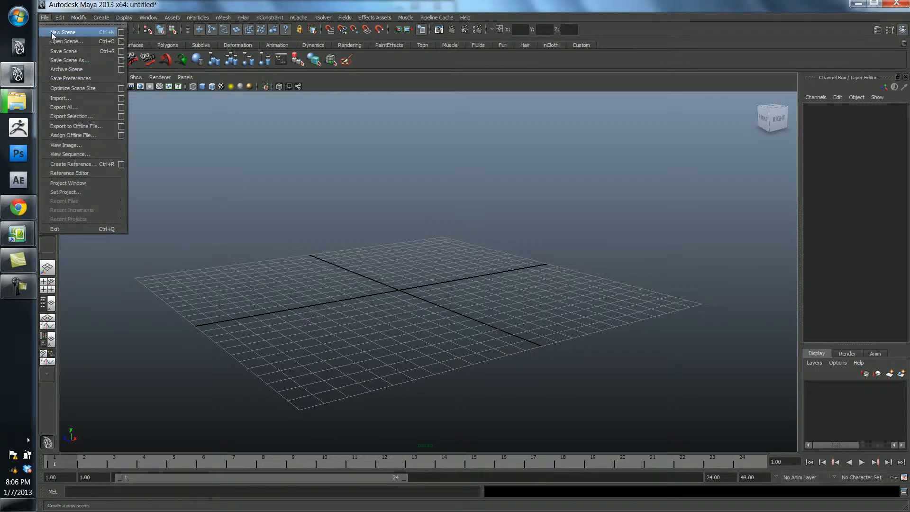
mouse_move(69, 78)
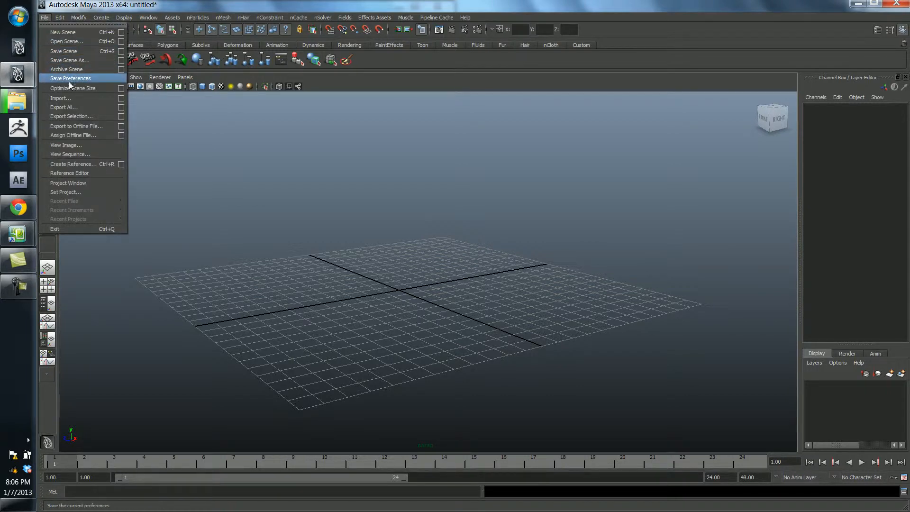
mouse_move(72, 115)
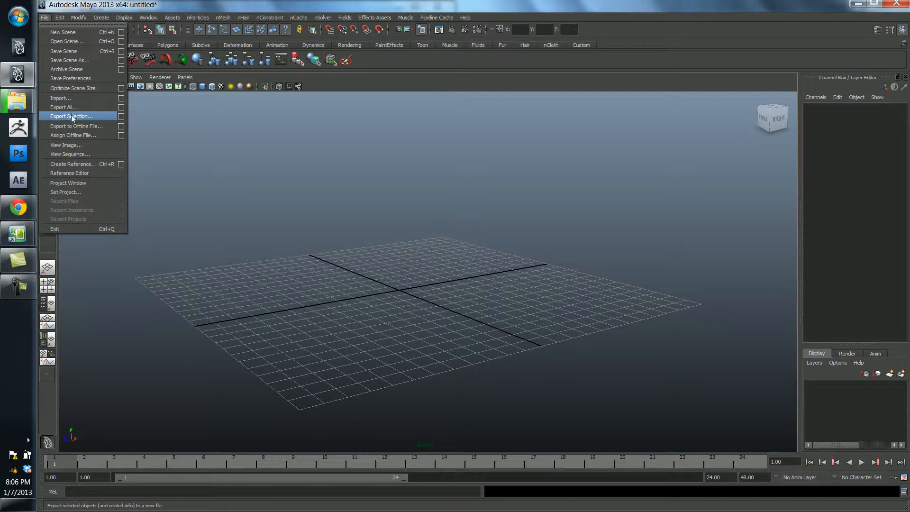
mouse_move(66, 41)
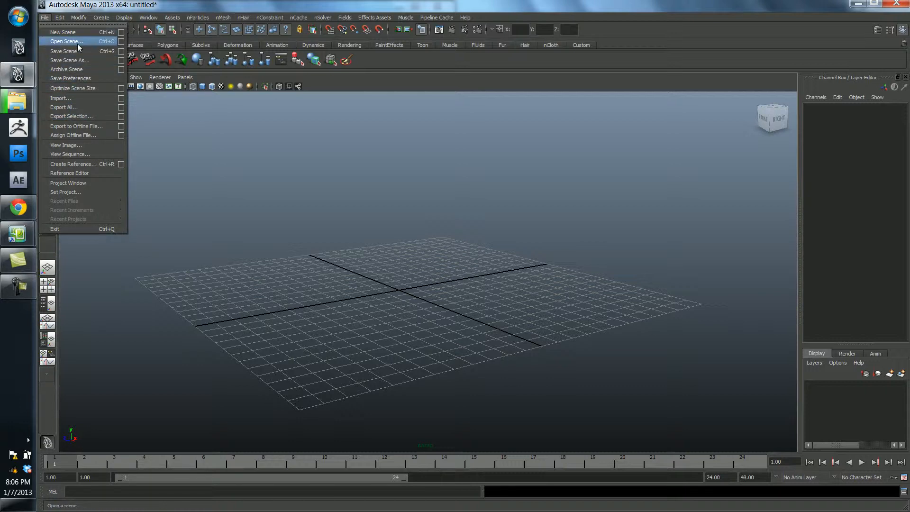
mouse_move(228, 177)
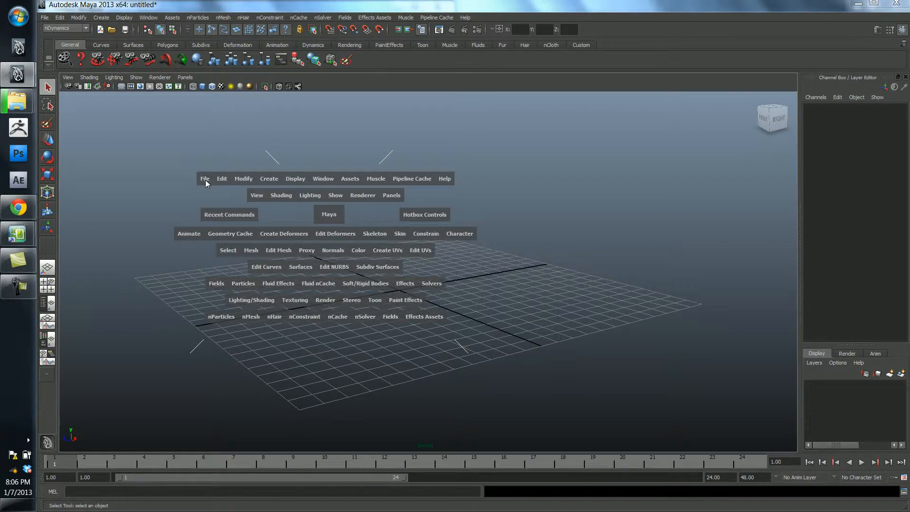
click(204, 179)
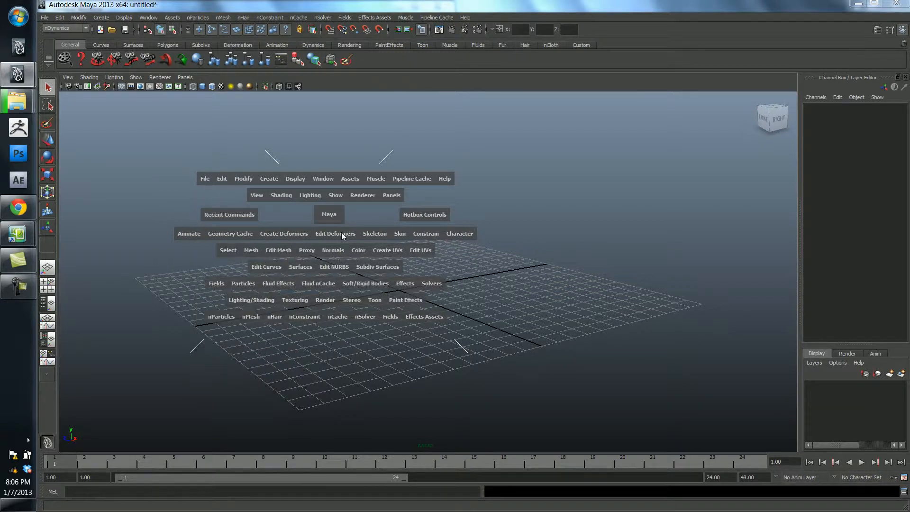
mouse_move(170, 177)
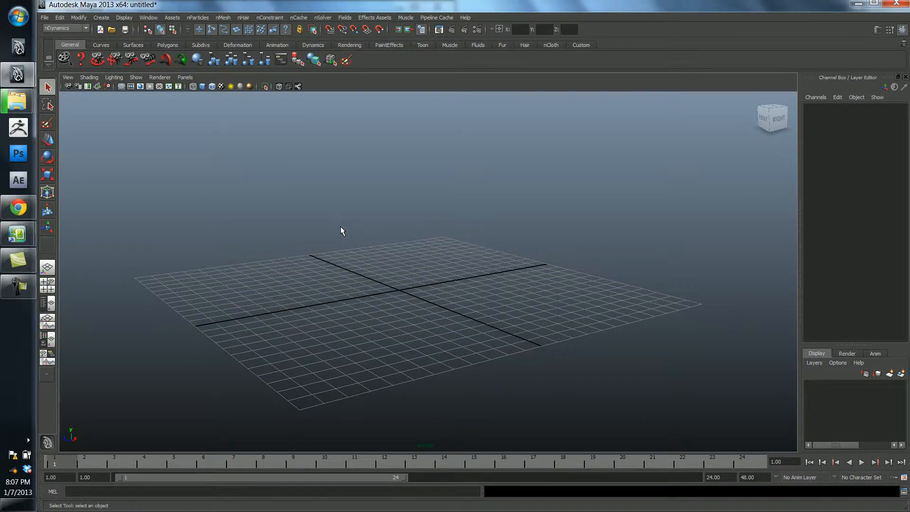
mouse_move(236, 229)
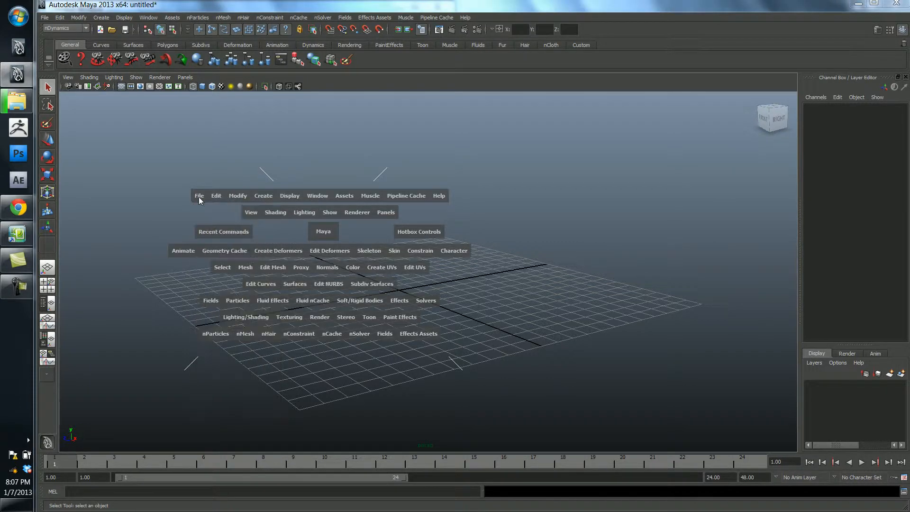
mouse_move(238, 197)
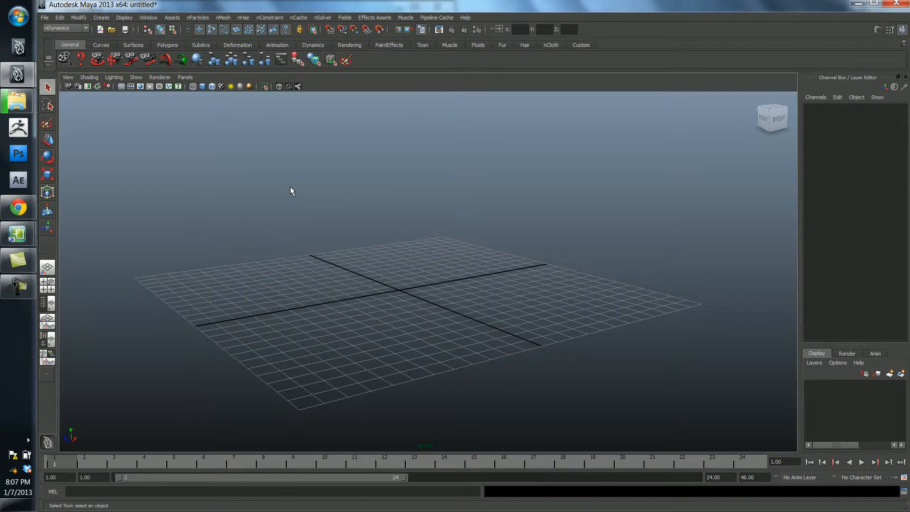
mouse_move(294, 195)
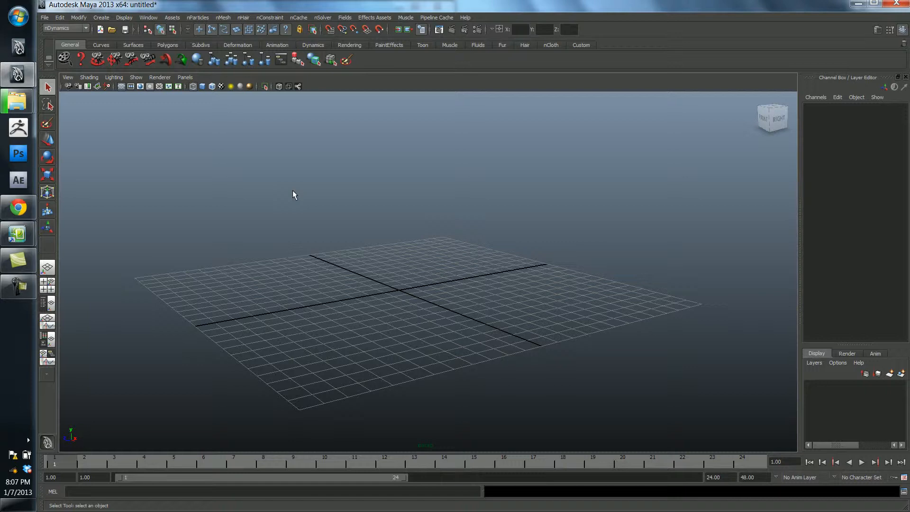
mouse_move(148, 181)
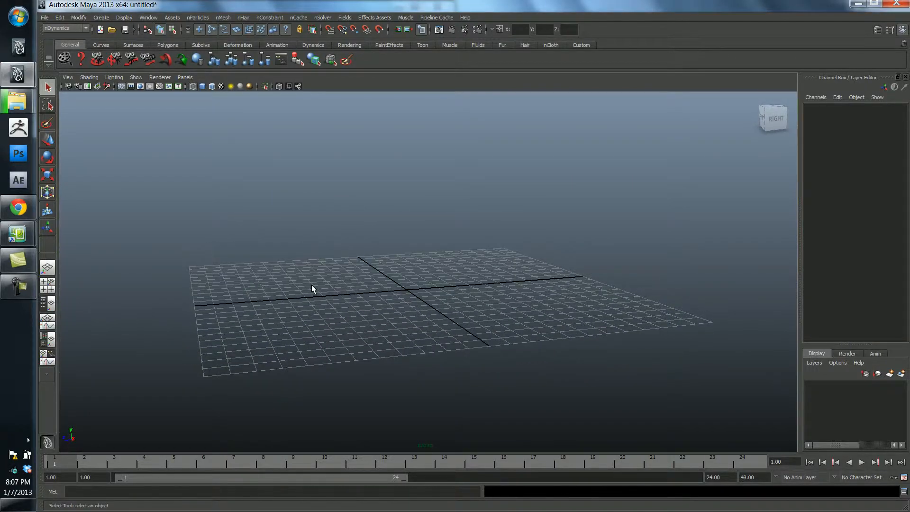
mouse_move(337, 312)
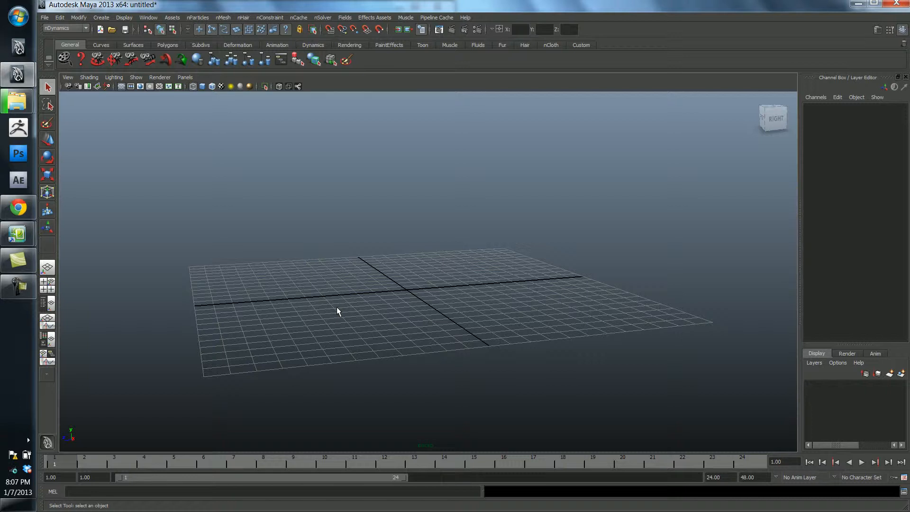
mouse_move(362, 335)
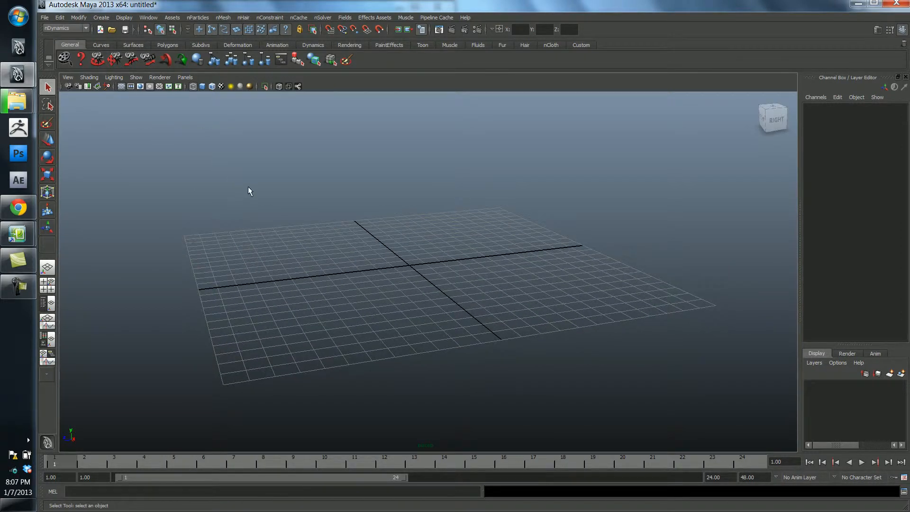
mouse_move(301, 221)
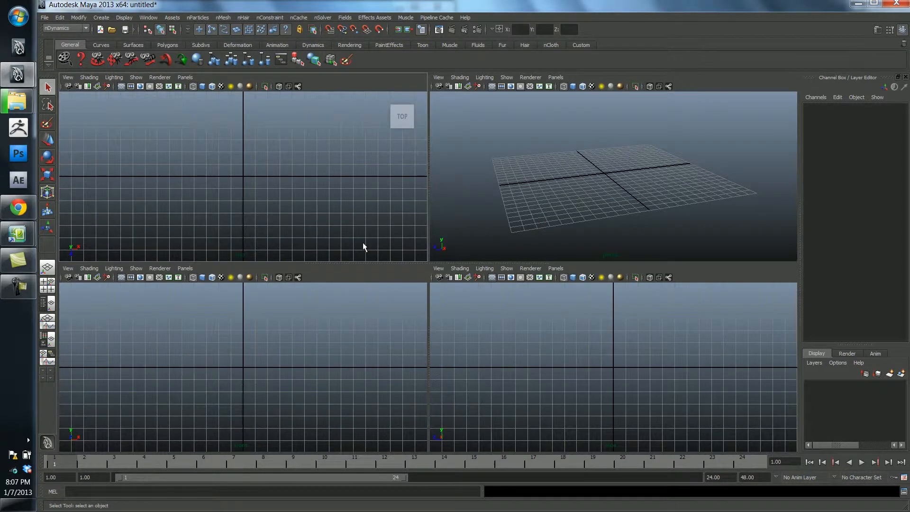
mouse_move(471, 258)
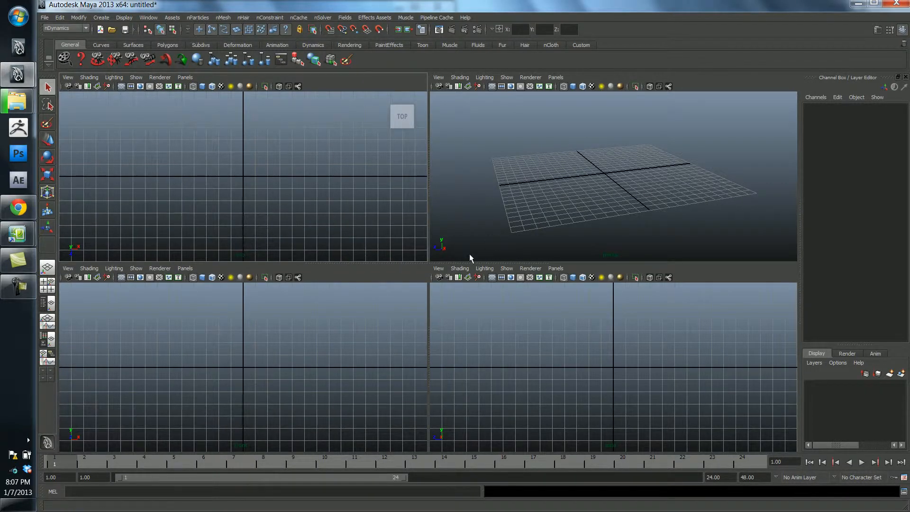
mouse_move(556, 214)
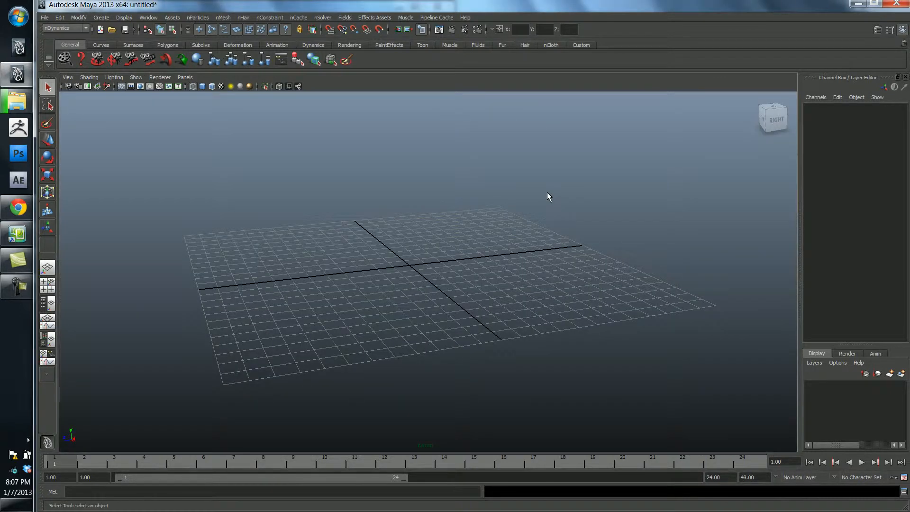
mouse_move(476, 258)
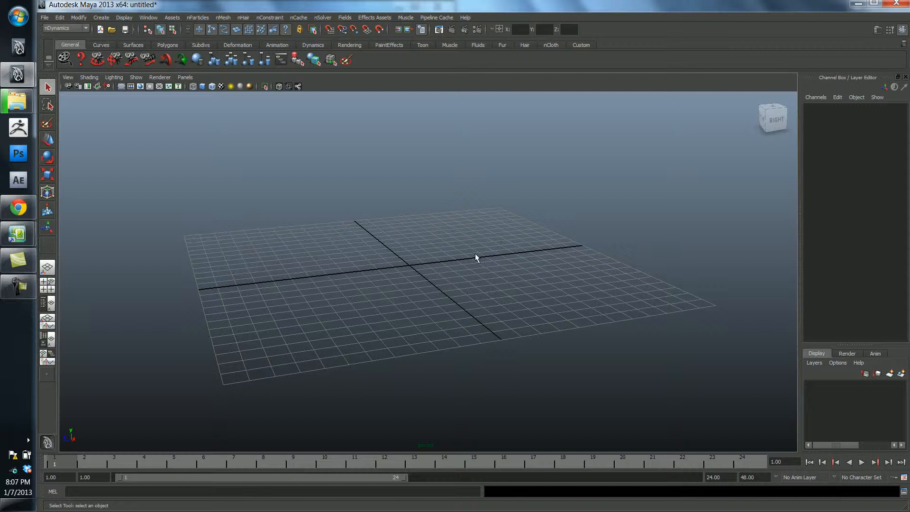
mouse_move(454, 257)
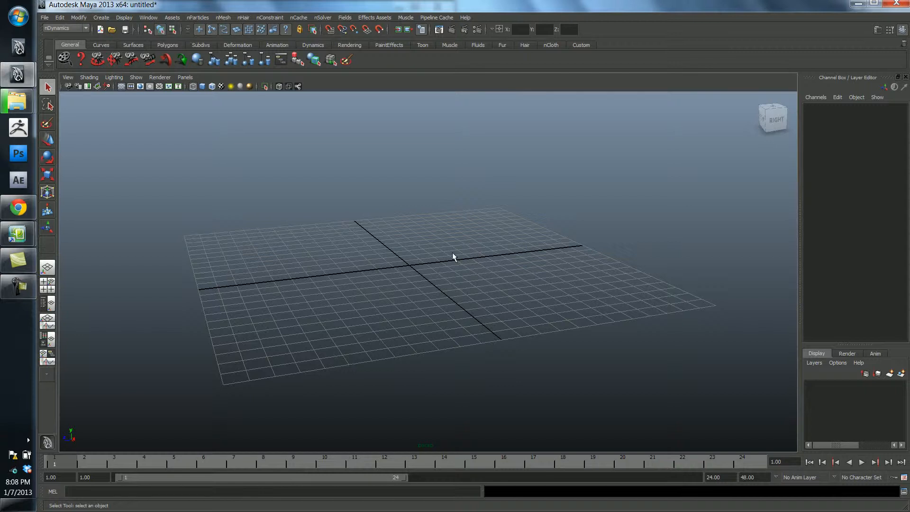
mouse_move(419, 452)
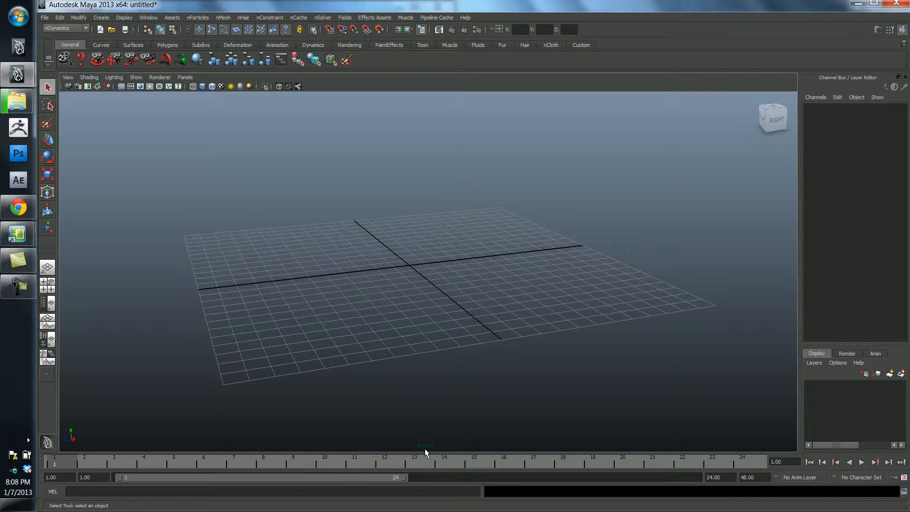
mouse_move(438, 448)
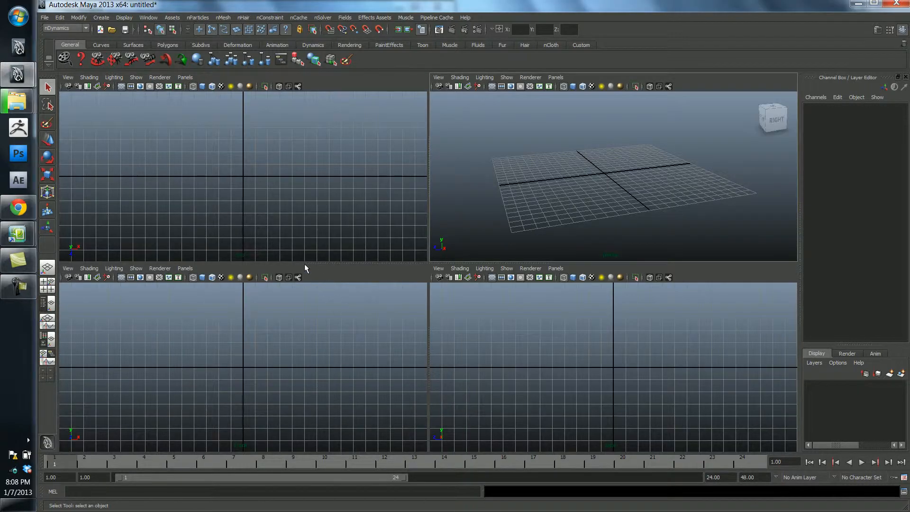
mouse_move(485, 440)
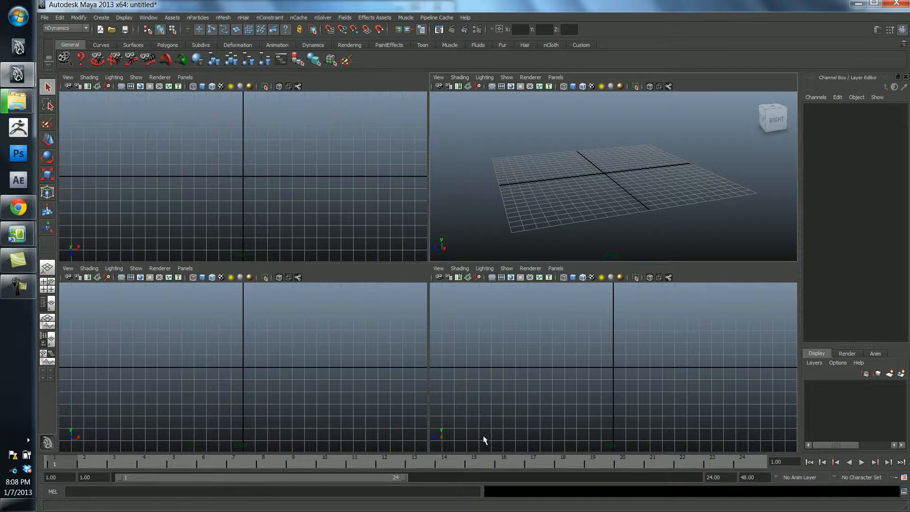
mouse_move(588, 448)
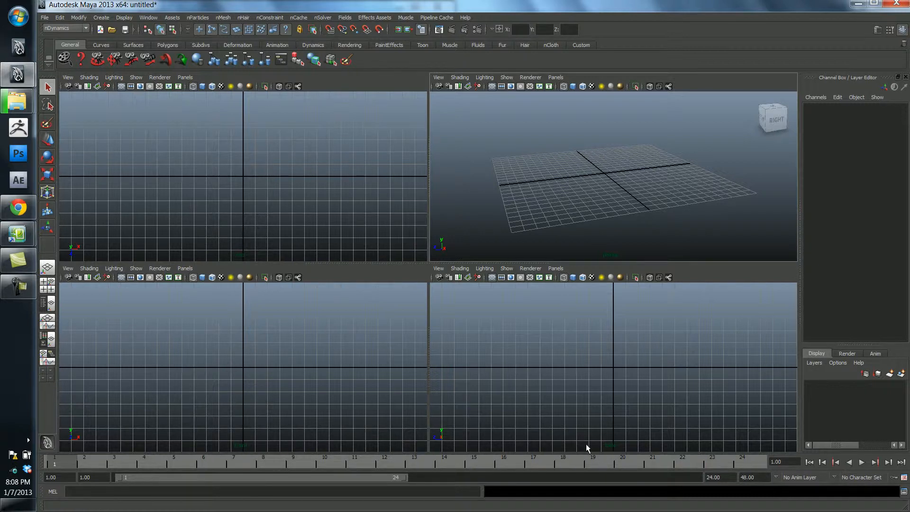
mouse_move(238, 247)
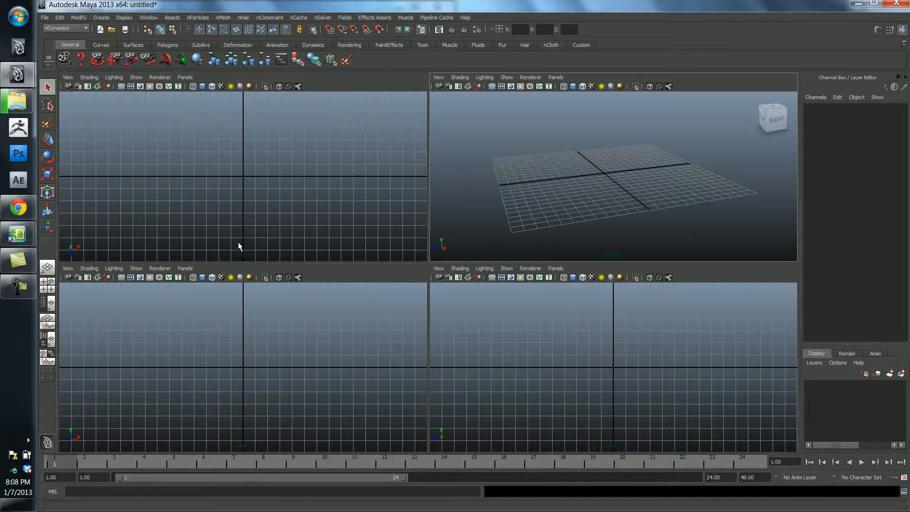
mouse_move(248, 254)
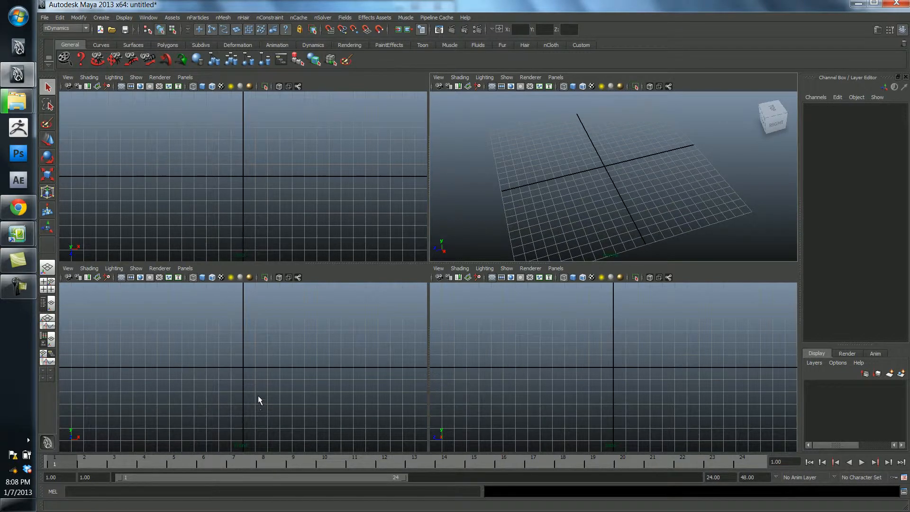
mouse_move(552, 366)
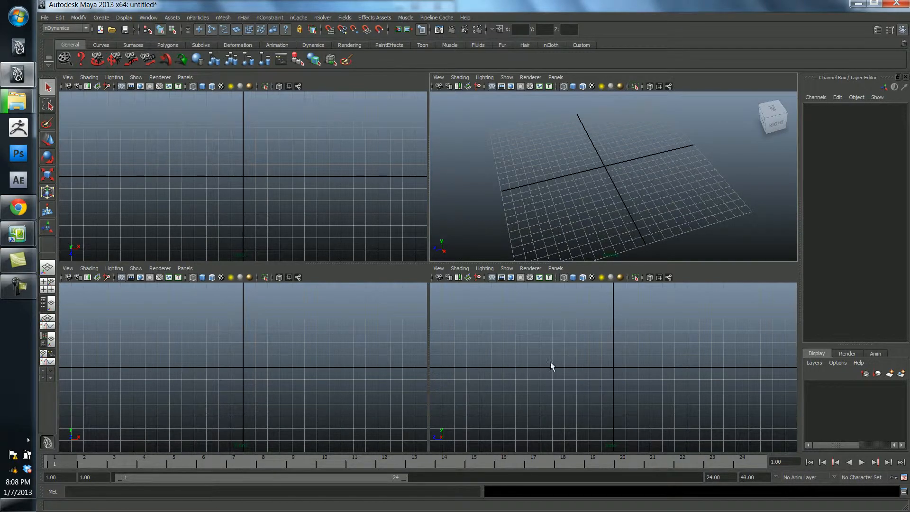
mouse_move(330, 173)
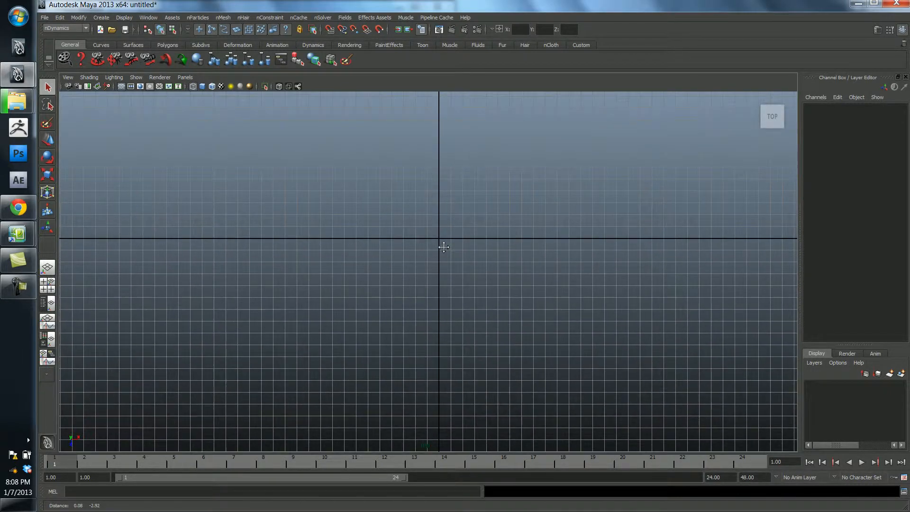
mouse_move(407, 226)
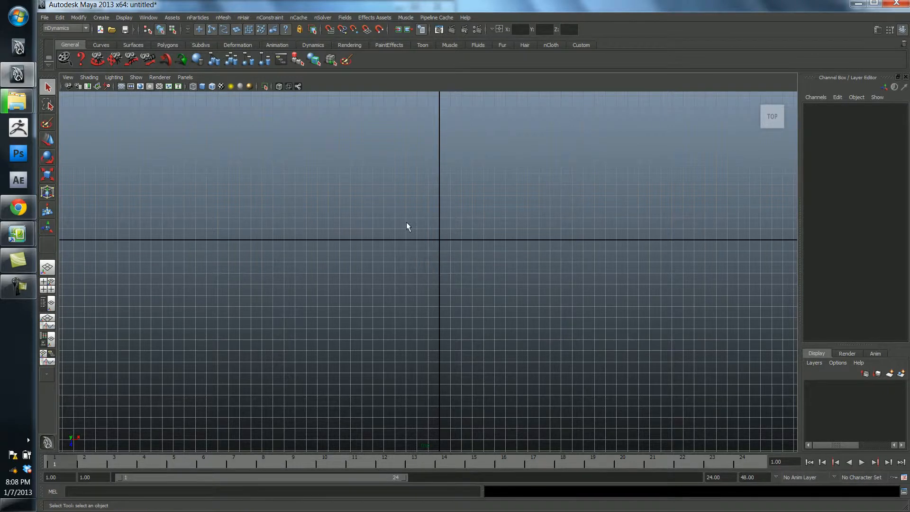
mouse_move(412, 194)
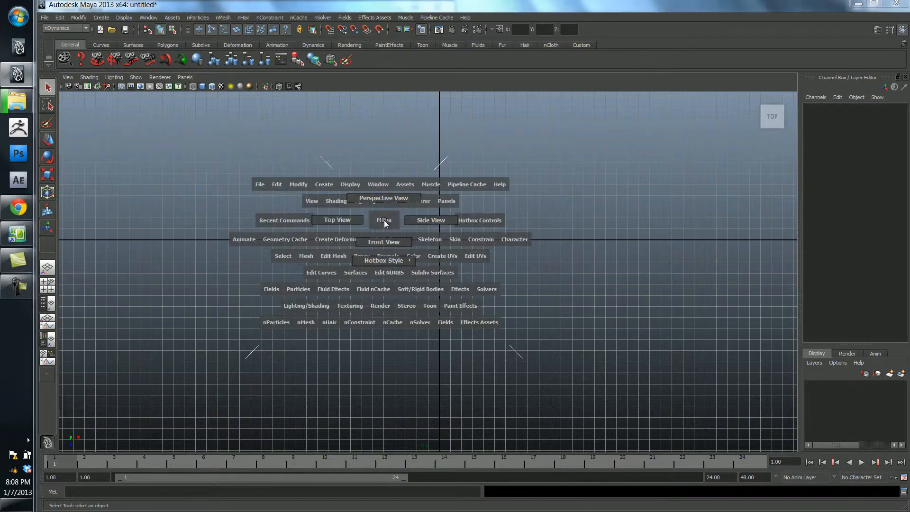
- Switch the single viewport to Front view, then back to Perspective view
click(384, 242)
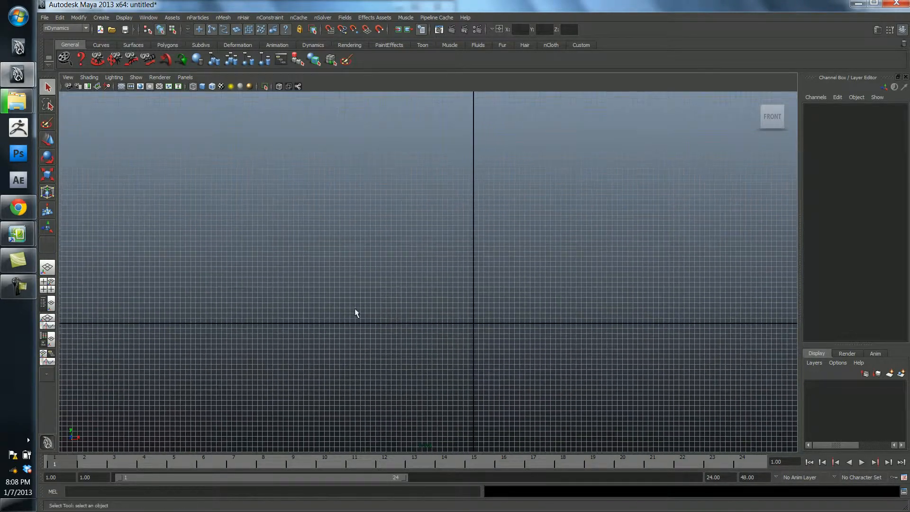
mouse_move(477, 285)
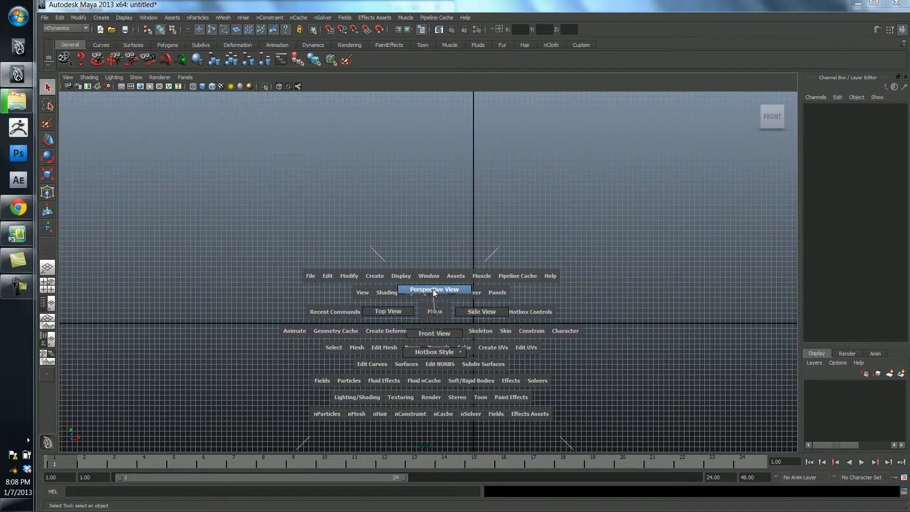
click(435, 289)
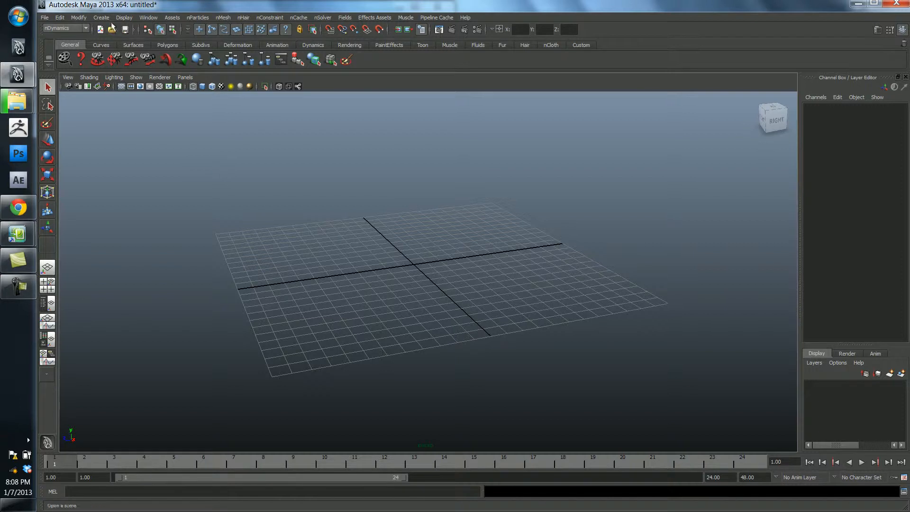
- Create a new camera, camera1, above the grid and select it
click(102, 17)
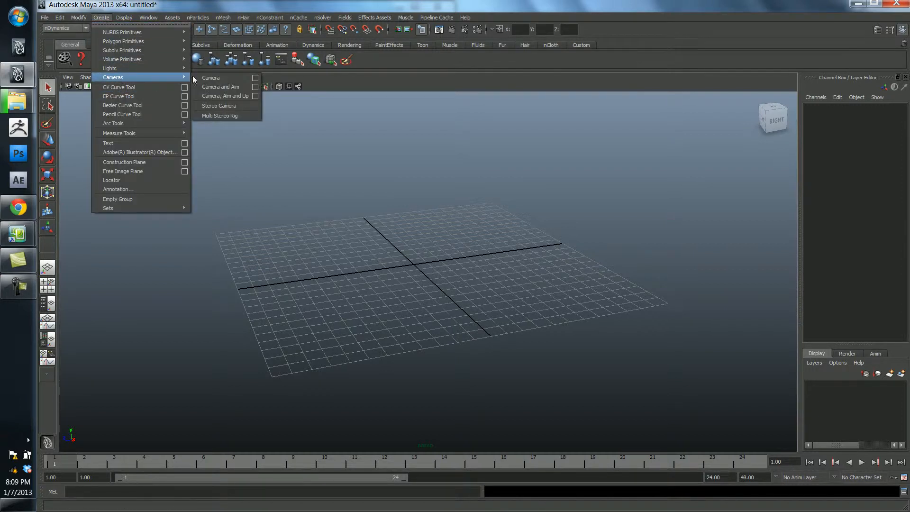
click(210, 76)
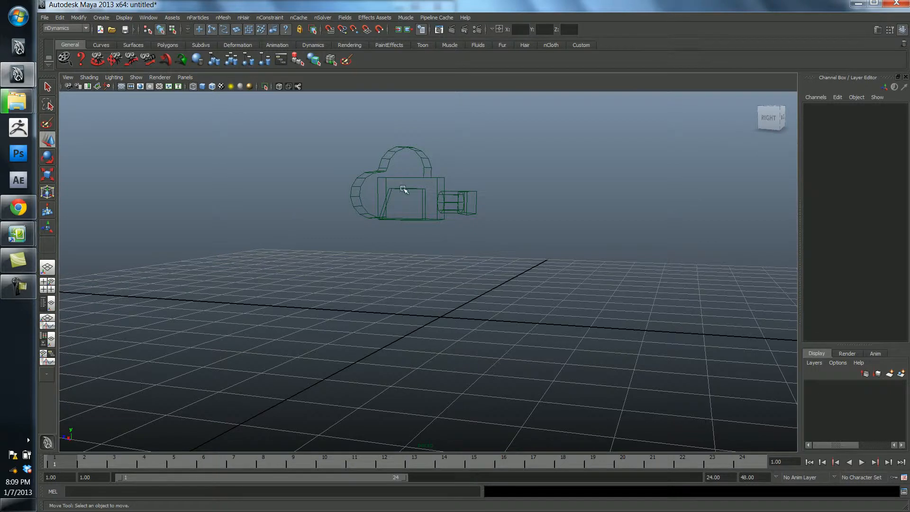
mouse_move(401, 170)
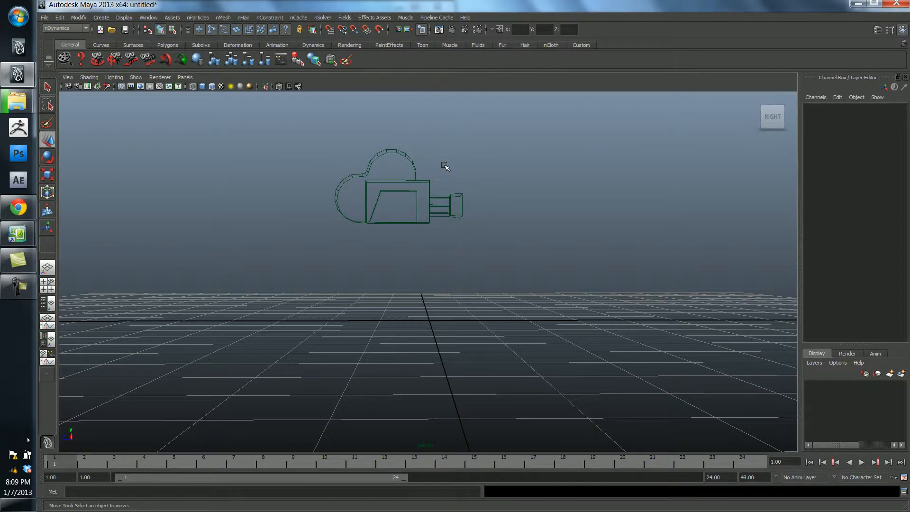
click(400, 197)
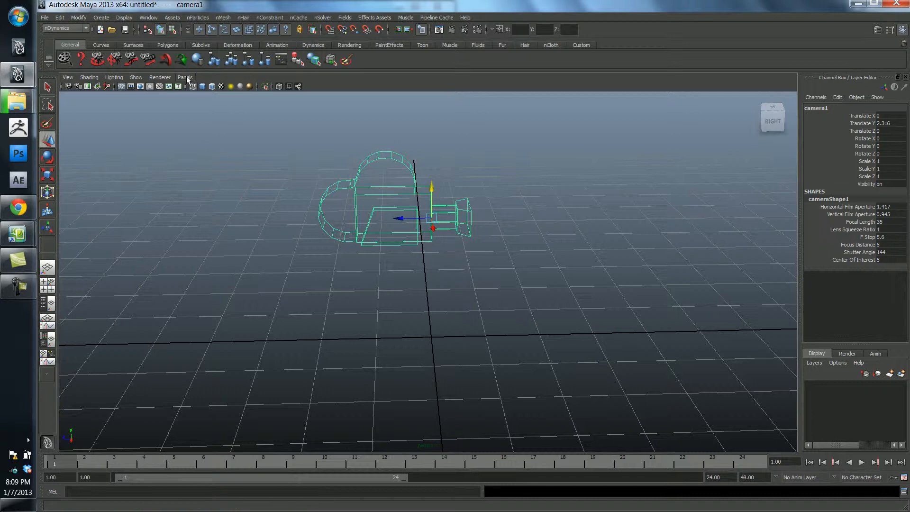
- Look through the selected camera1 via Panels > Look Through Selected
click(185, 77)
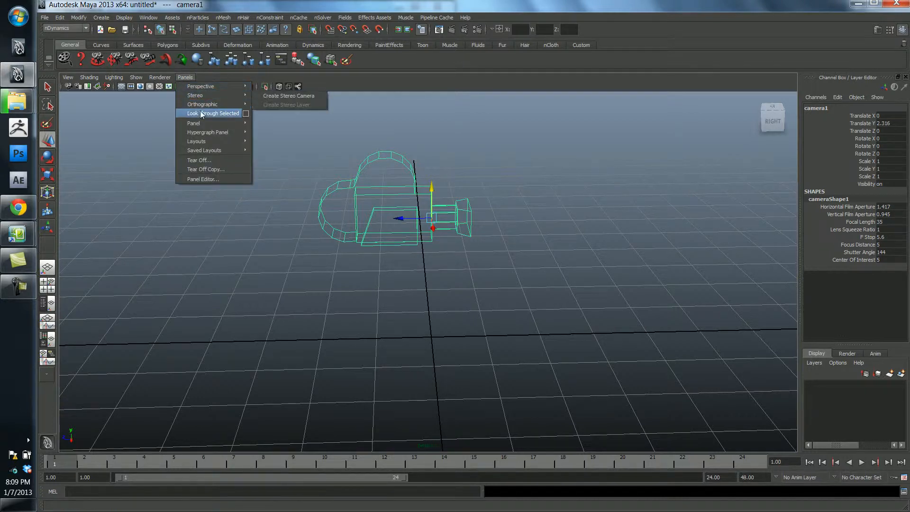
click(213, 112)
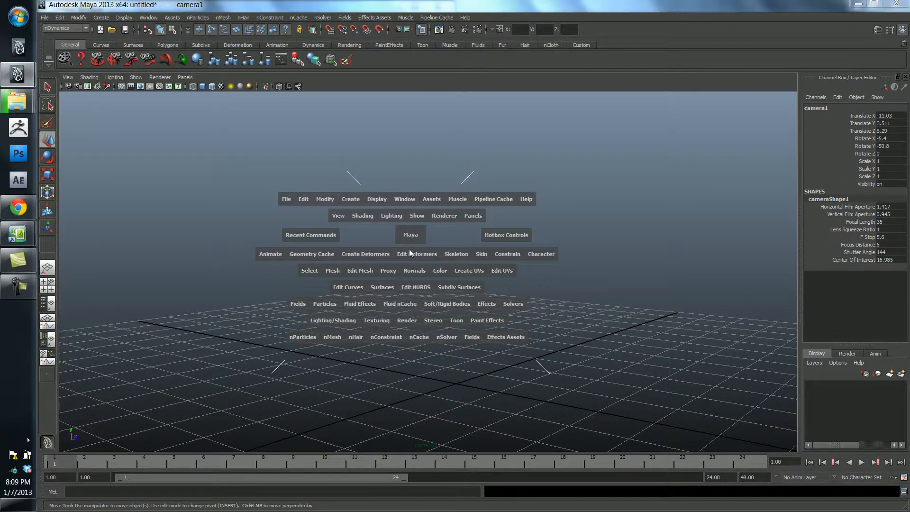
mouse_move(414, 239)
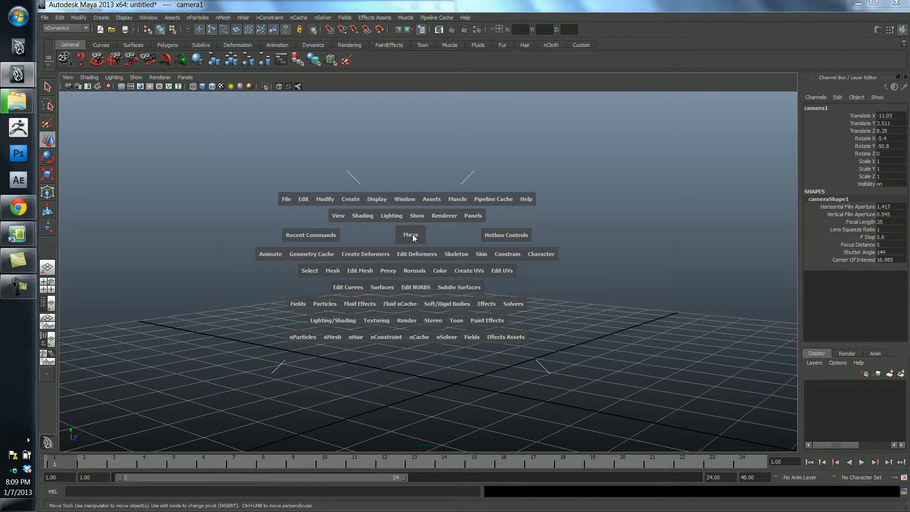
mouse_move(411, 235)
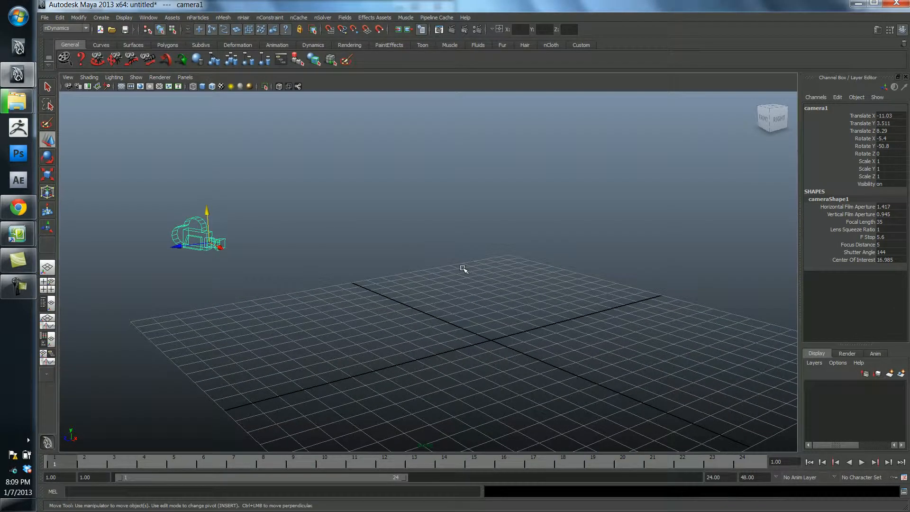
mouse_move(219, 267)
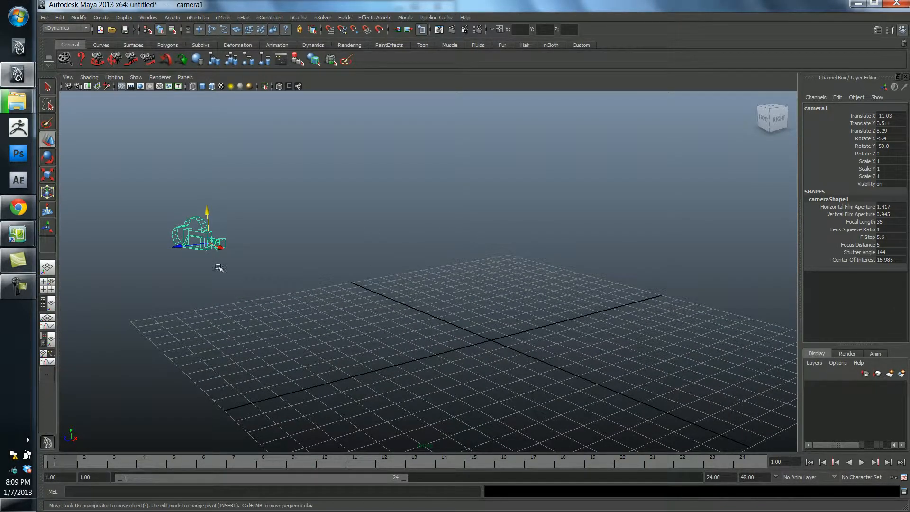
mouse_move(197, 227)
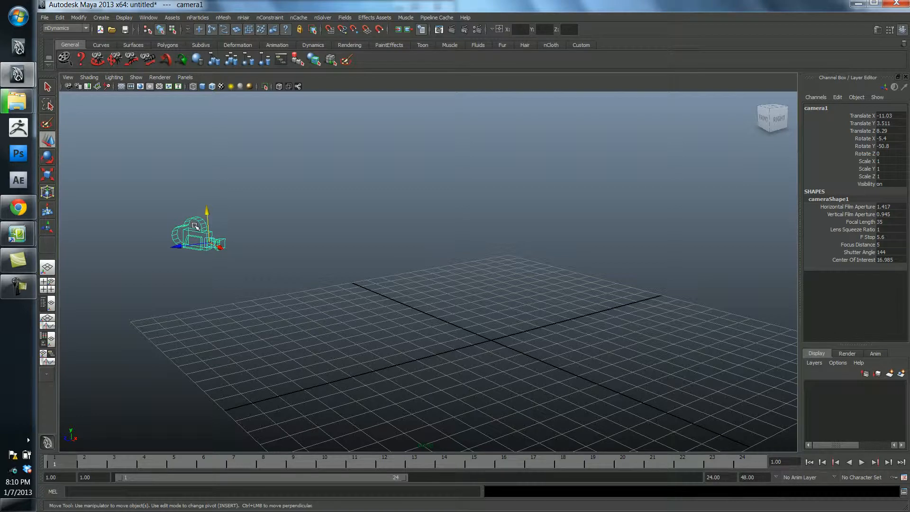